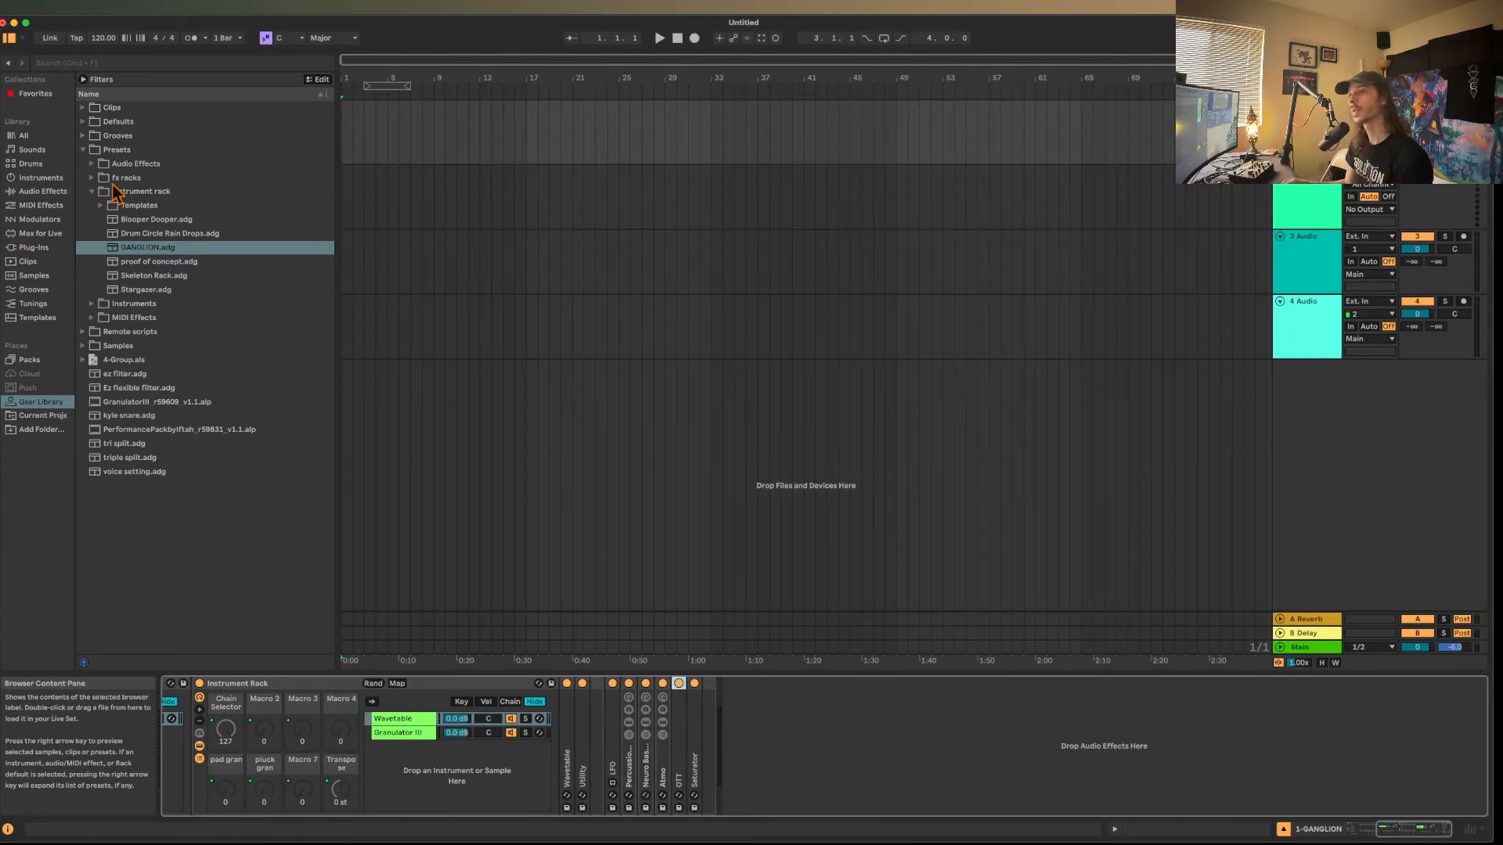
# Show all Library items in the browser.
pyautogui.click(22, 136)
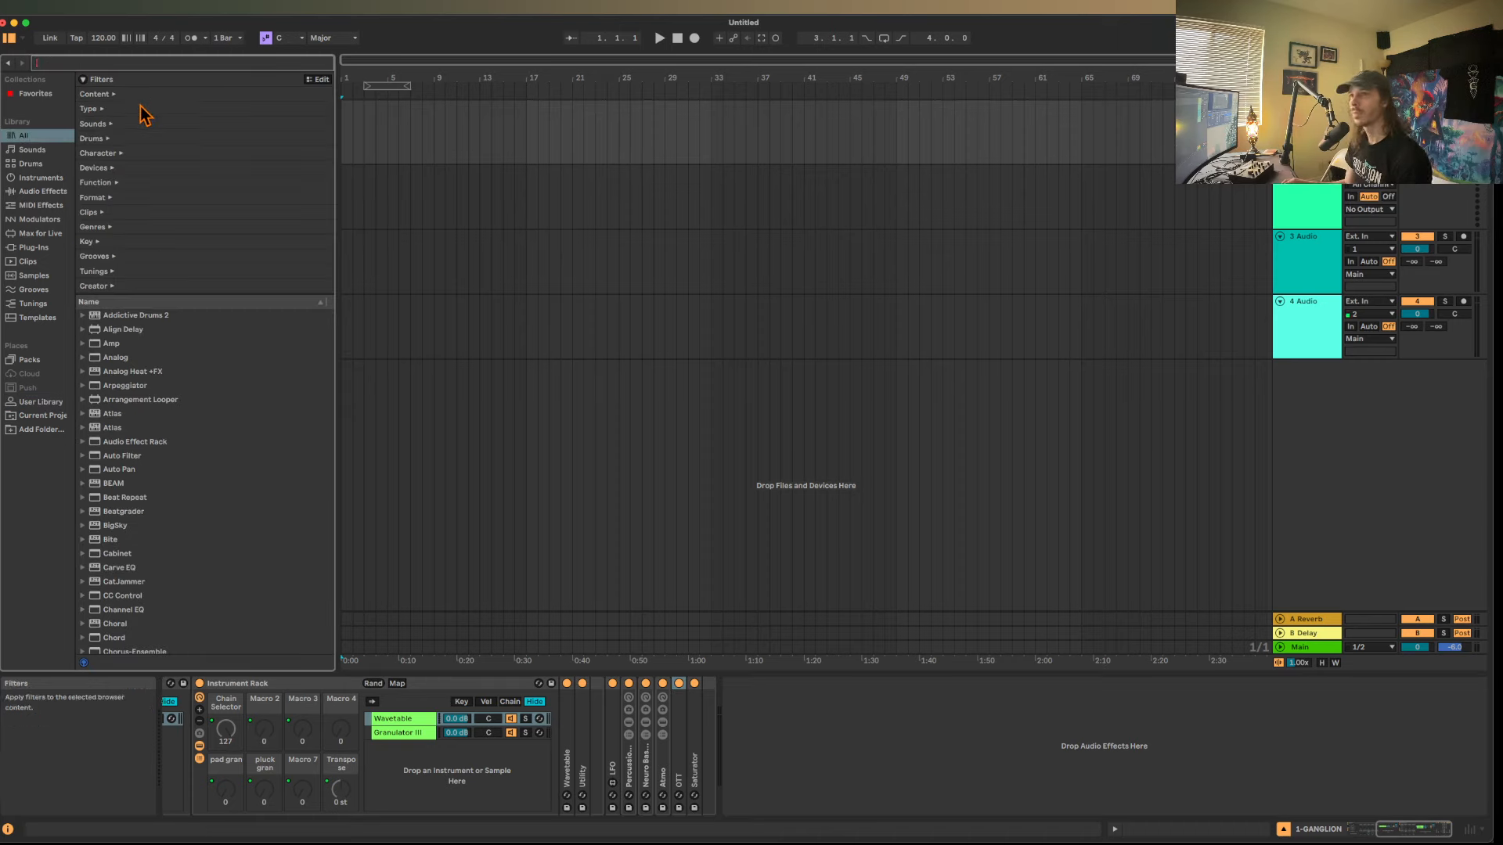
pyautogui.moveTo(157, 281)
pyautogui.write('aut')
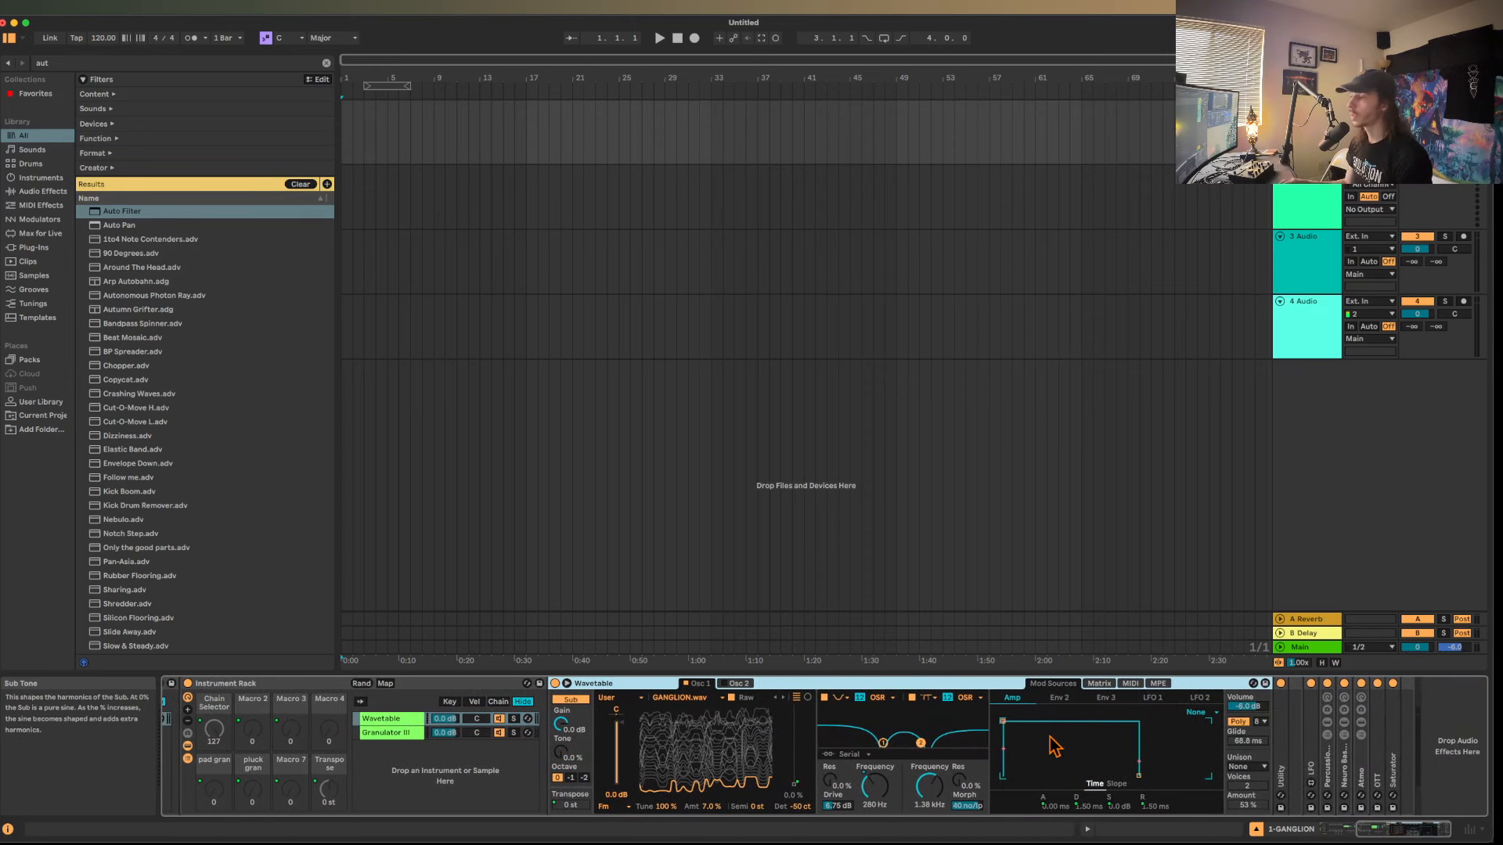
pyautogui.moveTo(982, 746)
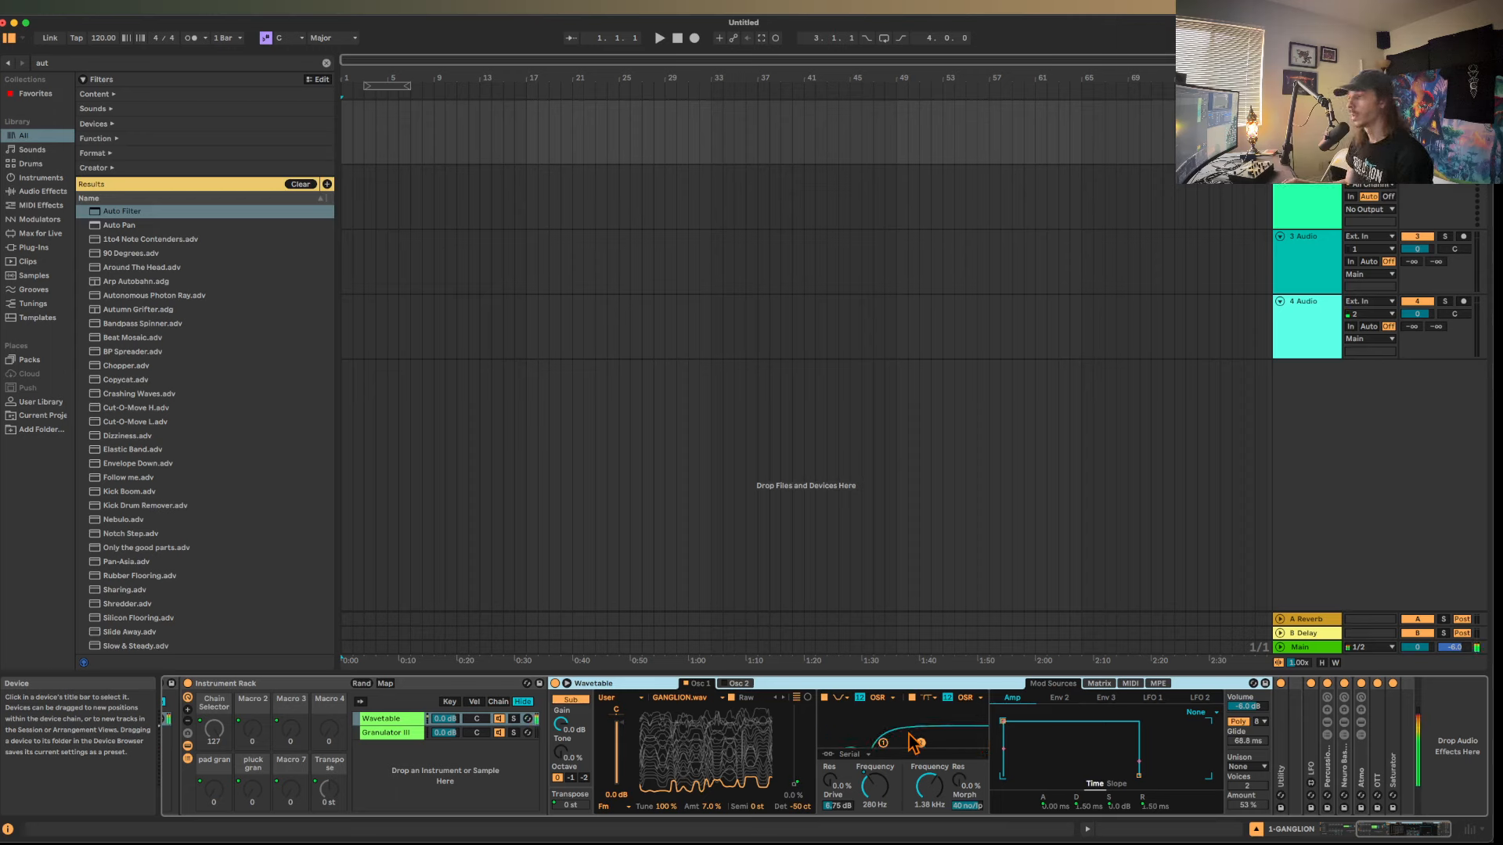
pyautogui.moveTo(1217, 722)
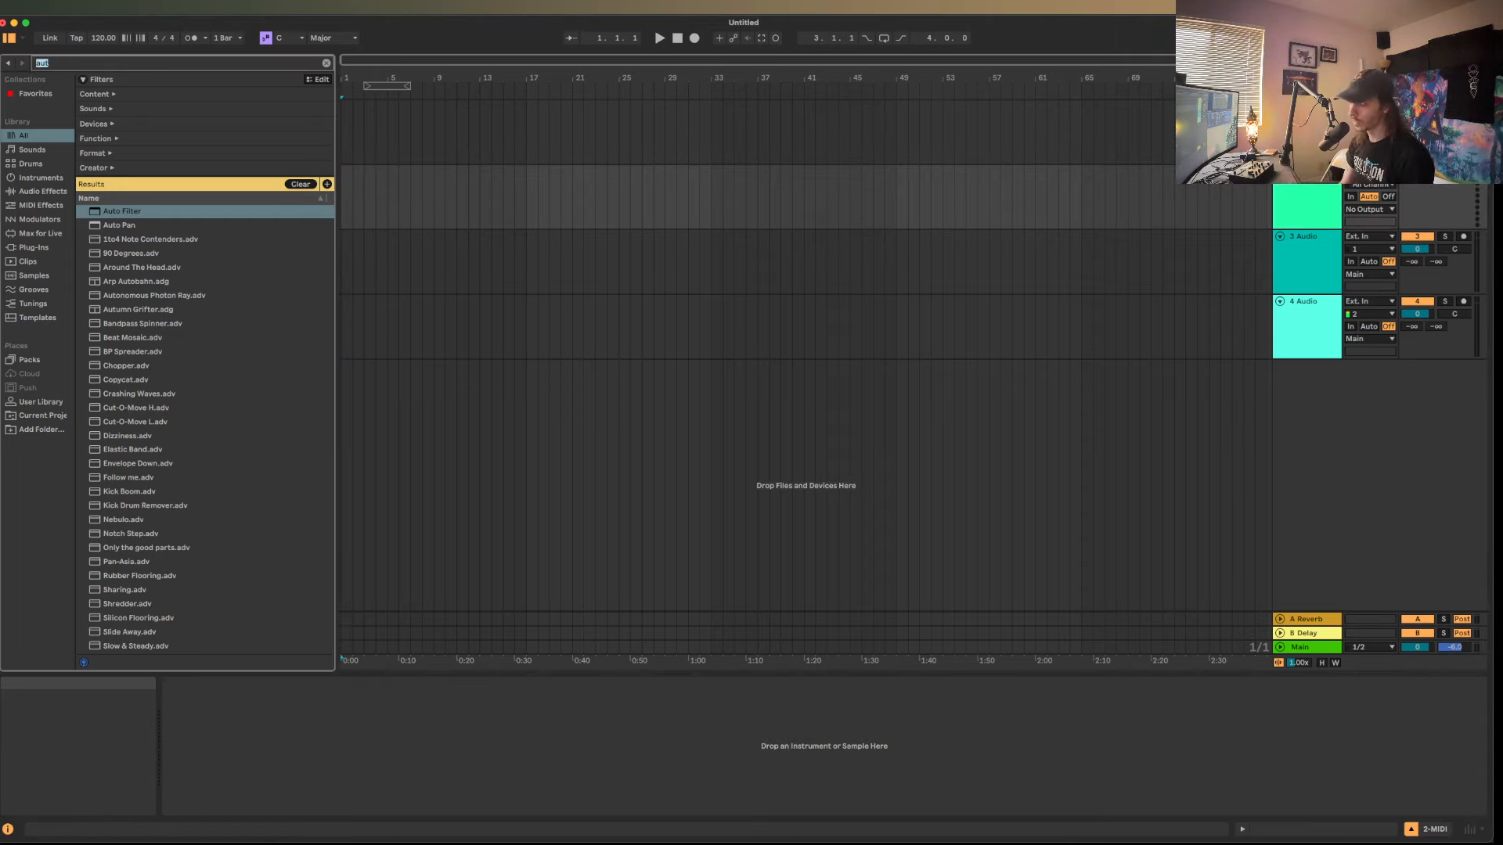
# Search the browser for 'morph' to find Morph EQ.
pyautogui.write('morph')
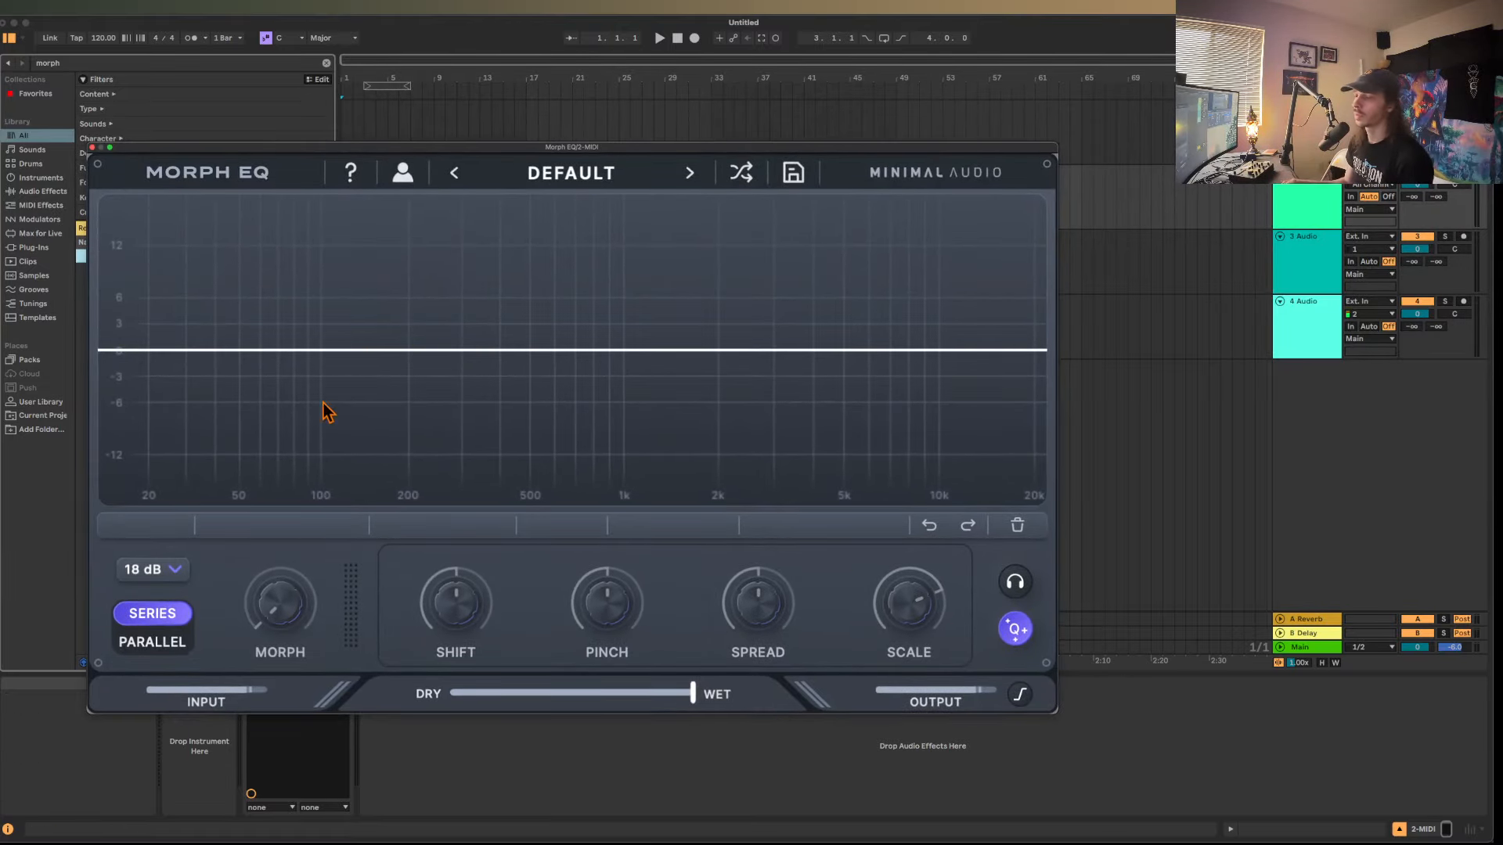
# Add a first band to the flat Morph EQ curve and drag it into a low boost.
pyautogui.click(416, 350)
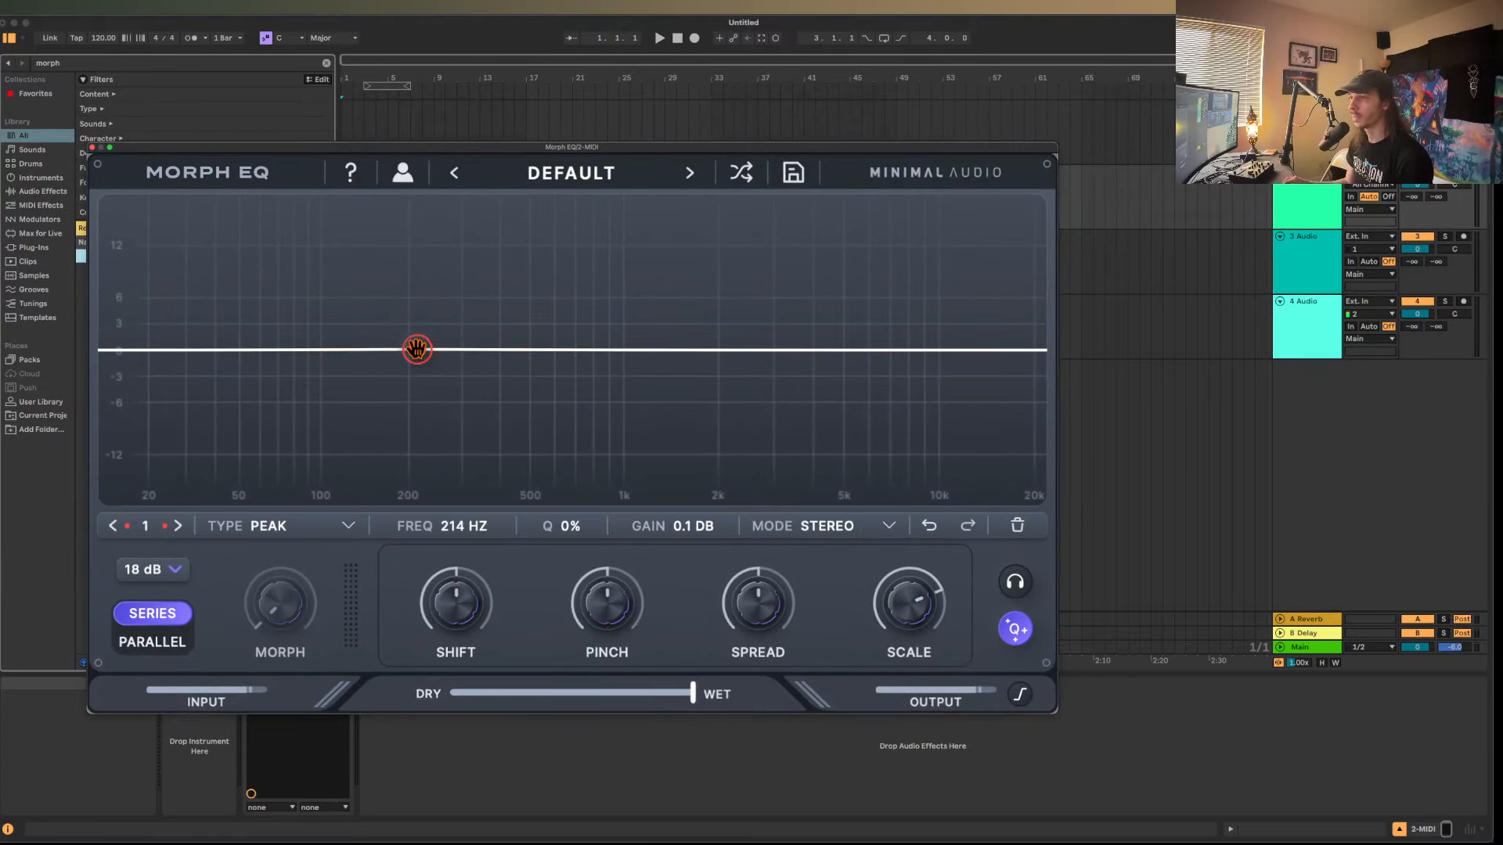
pyautogui.moveTo(417, 348); pyautogui.dragTo(238, 249)
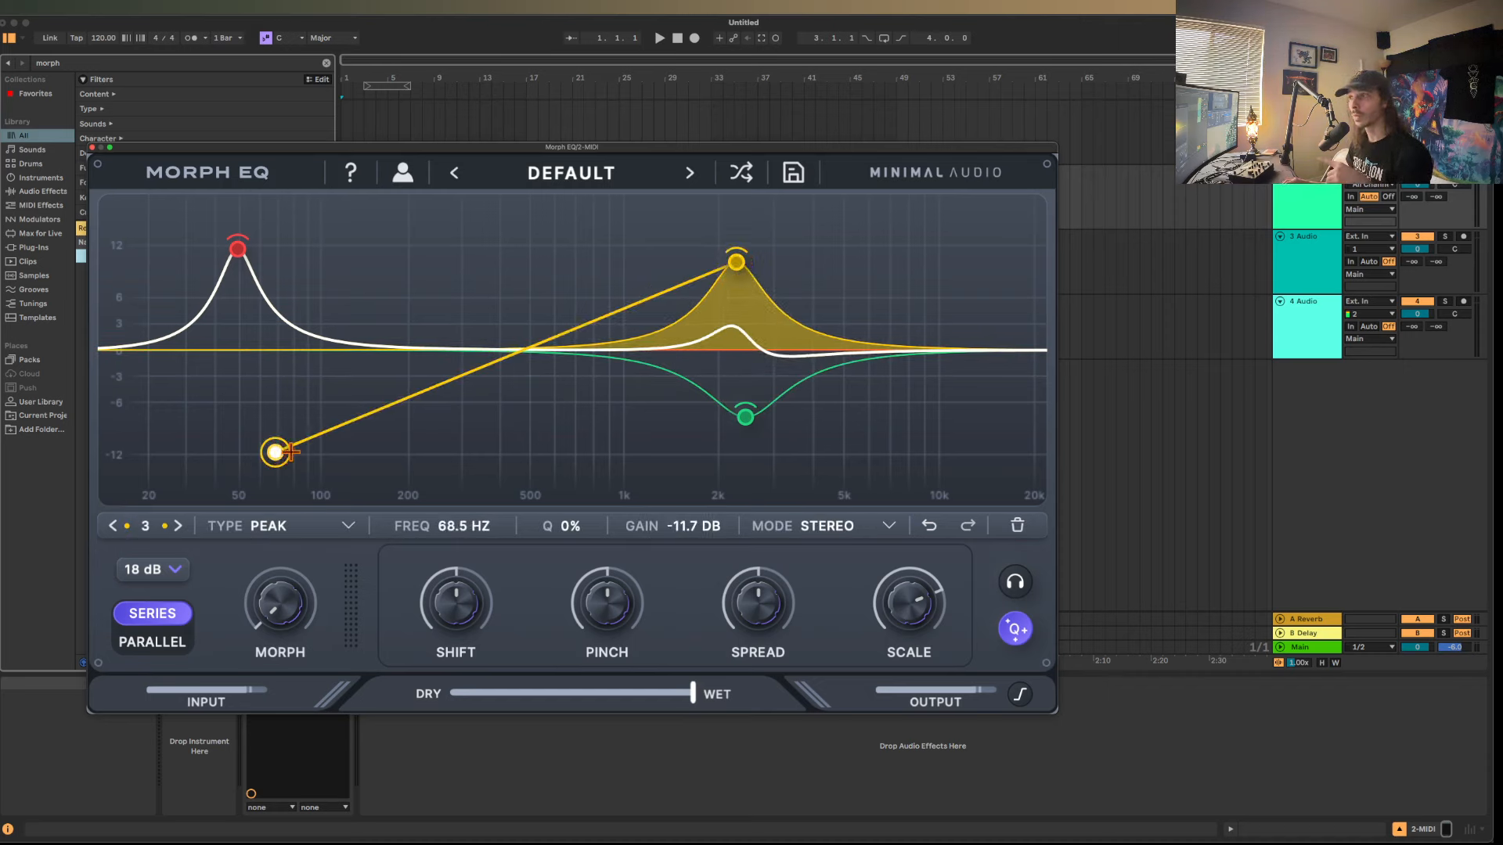
pyautogui.moveTo(973, 362)
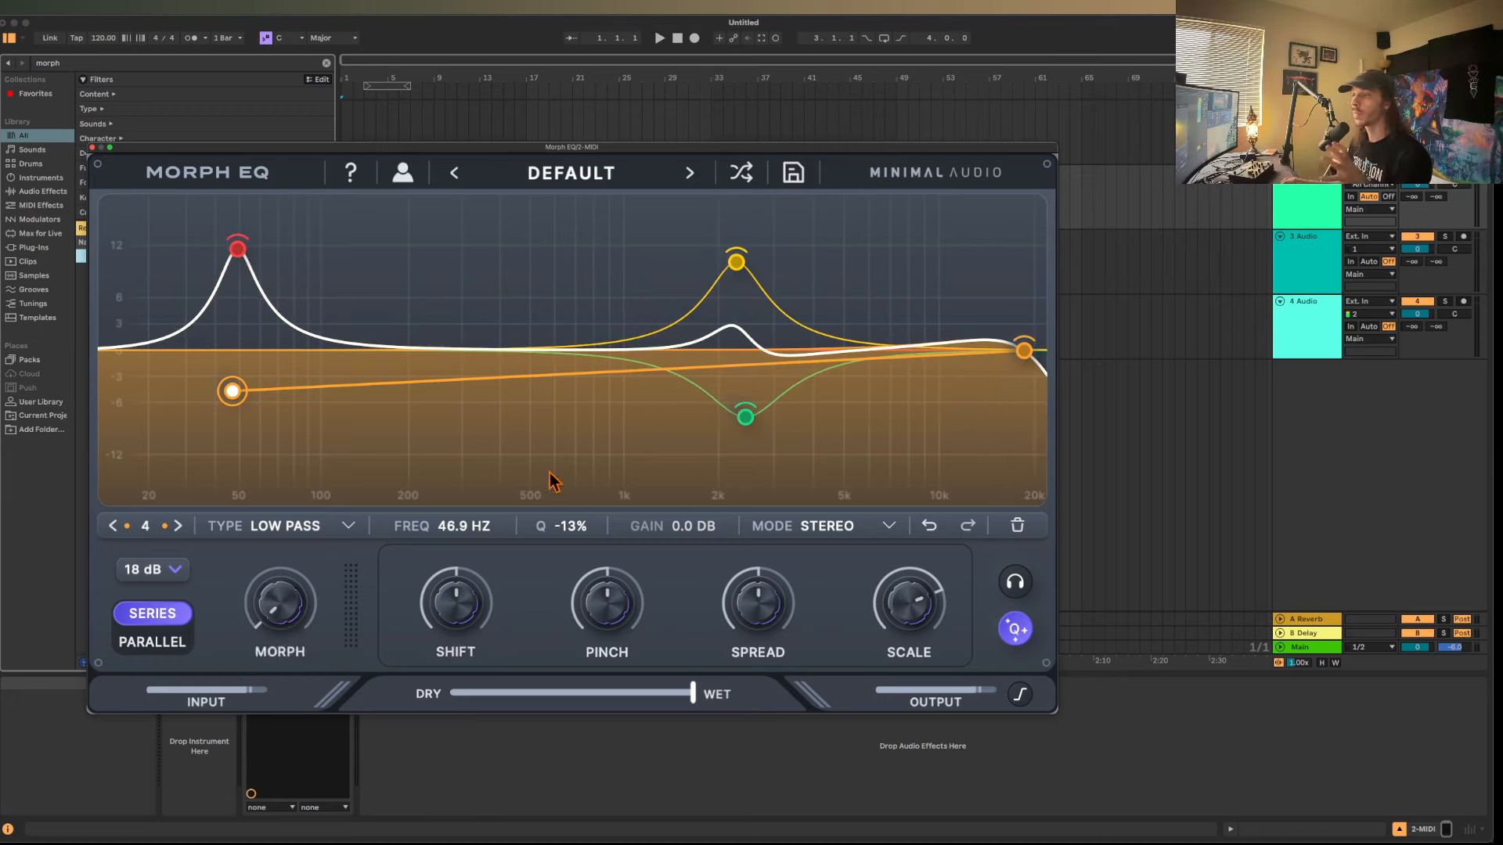
pyautogui.moveTo(551, 362)
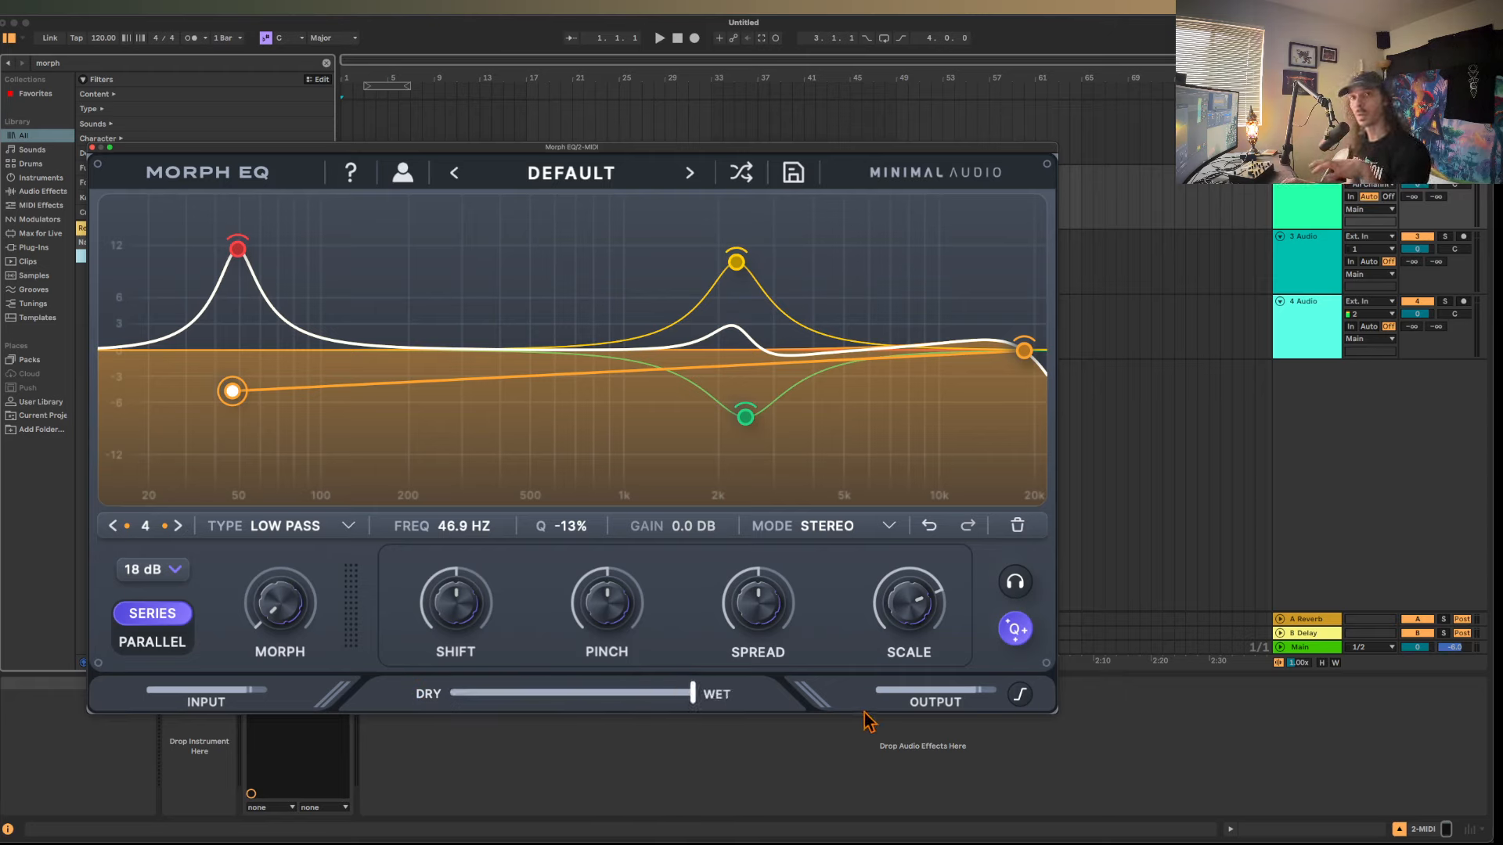
pyautogui.moveTo(290, 322)
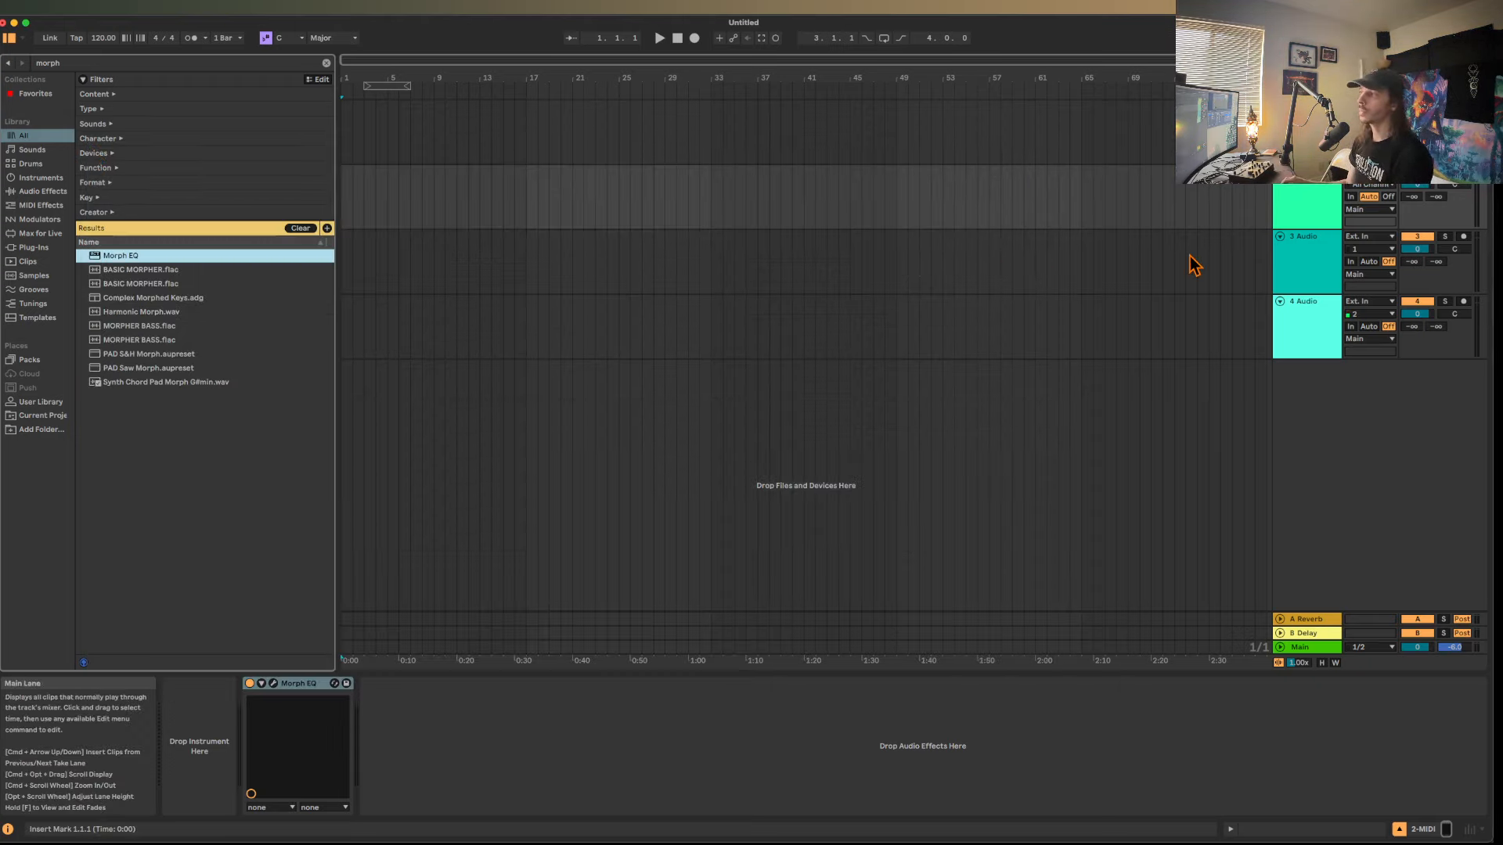
pyautogui.moveTo(347, 659)
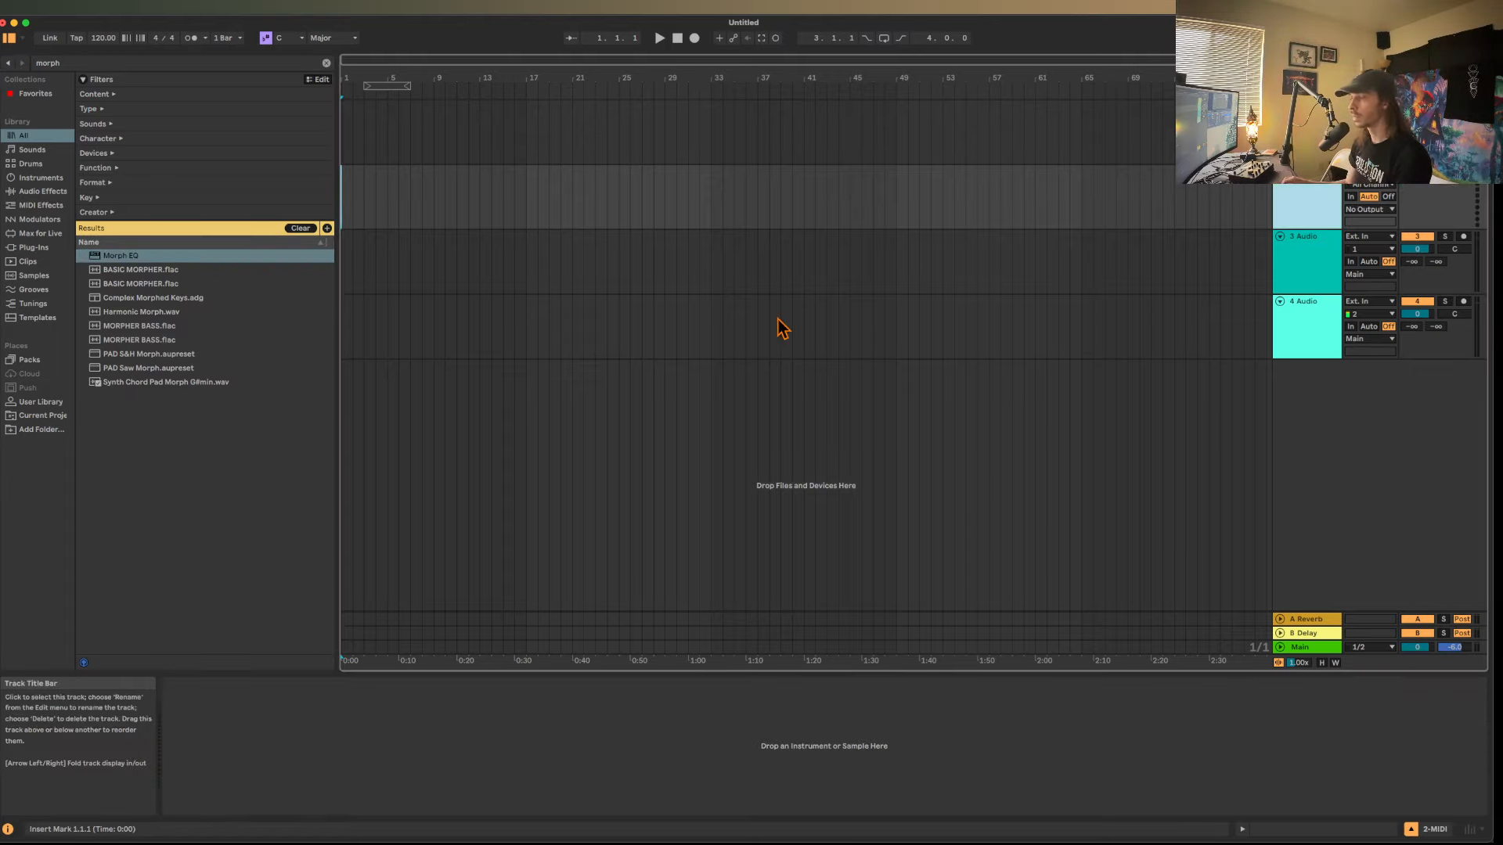
# Replace the browser search text with 'phase'.
pyautogui.tripleClick(46, 62)
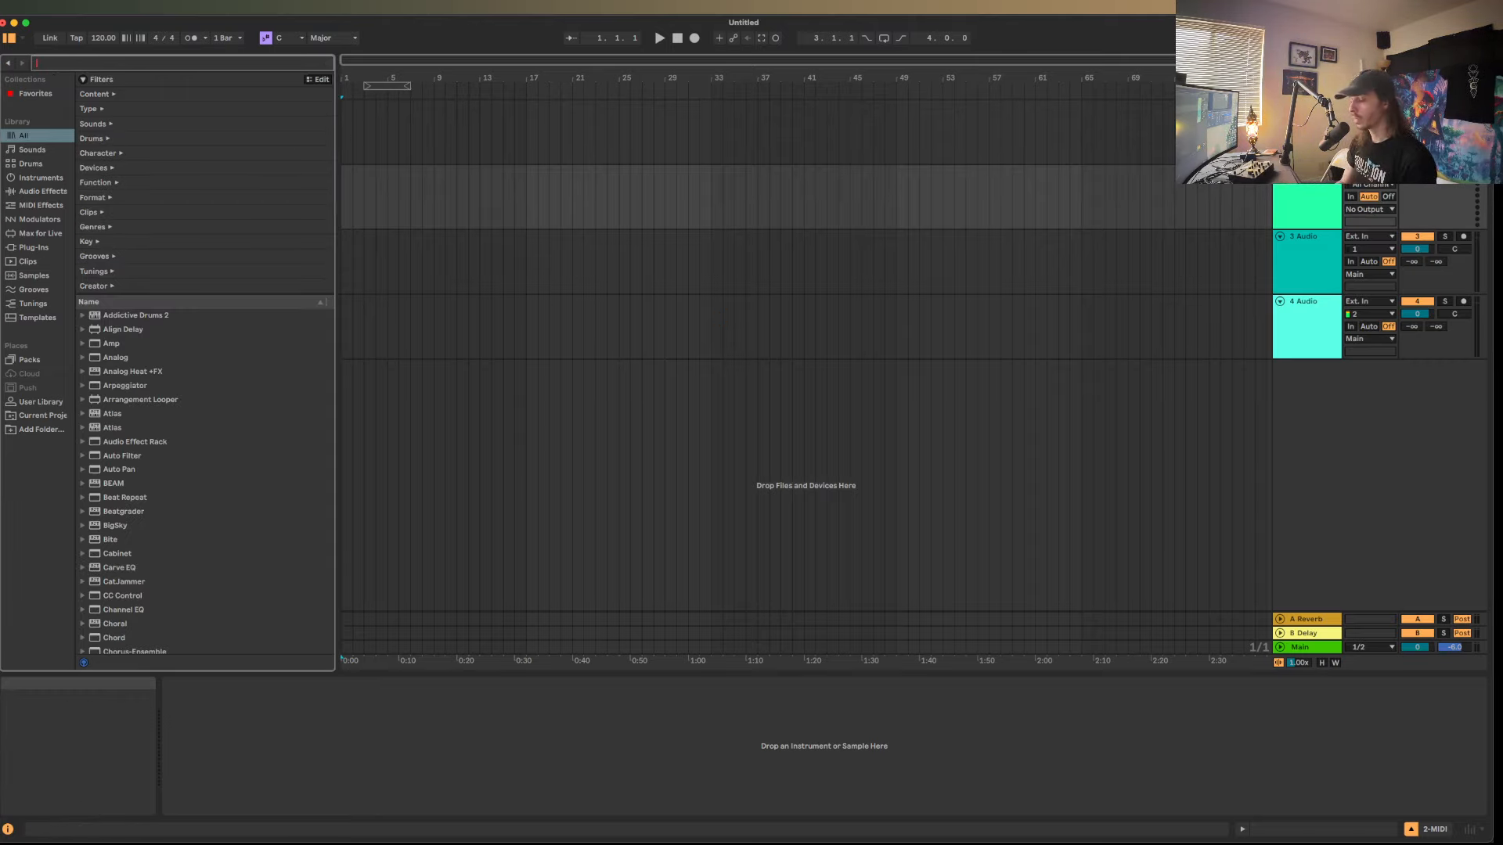
pyautogui.write('phase')
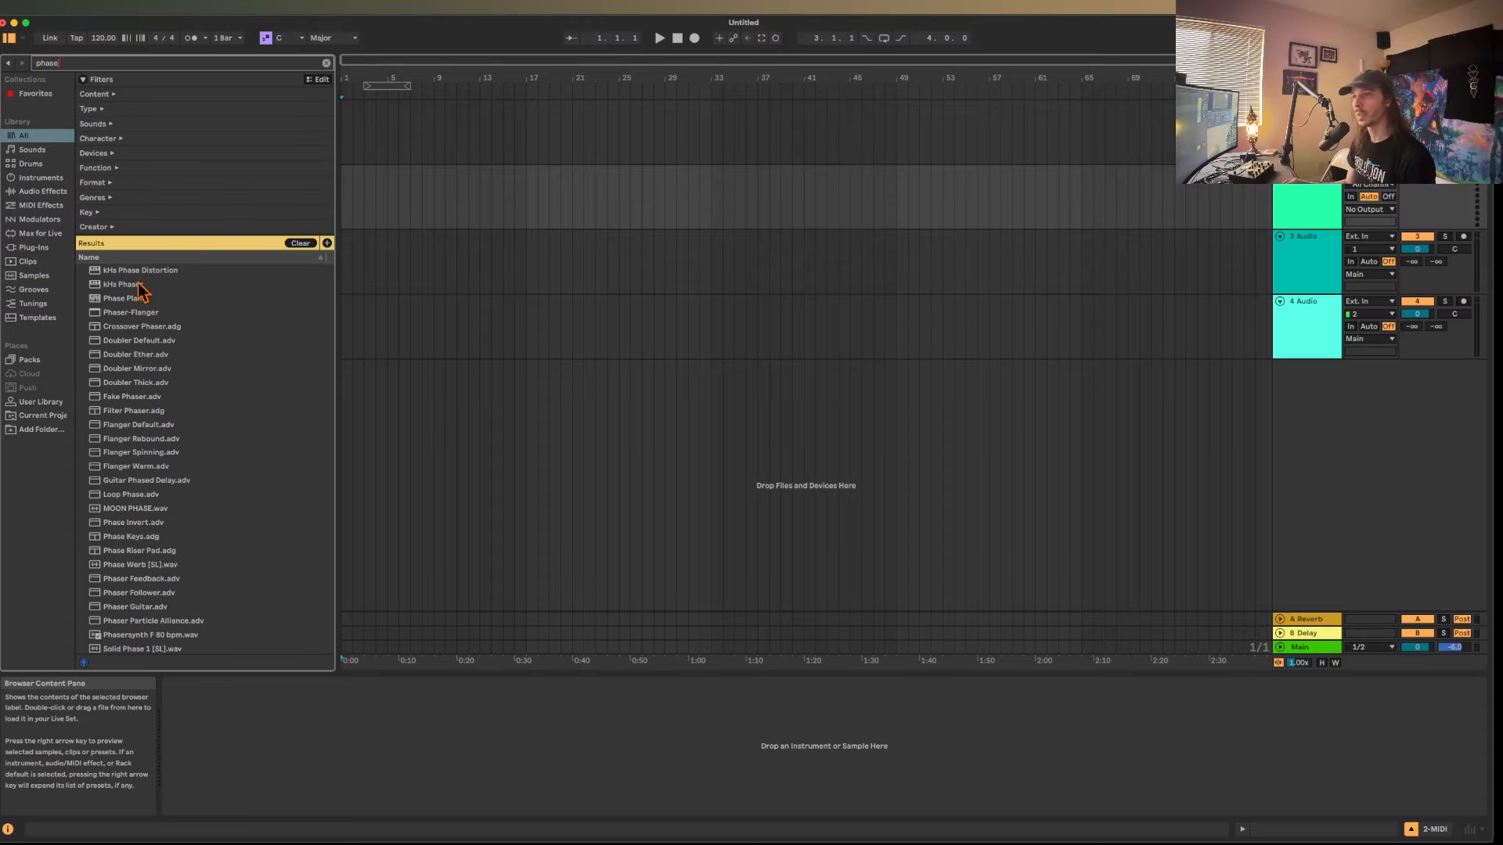
# Load Phase Plant onto the MIDI track and add an LFO Table modulator.
pyautogui.doubleClick(125, 284)
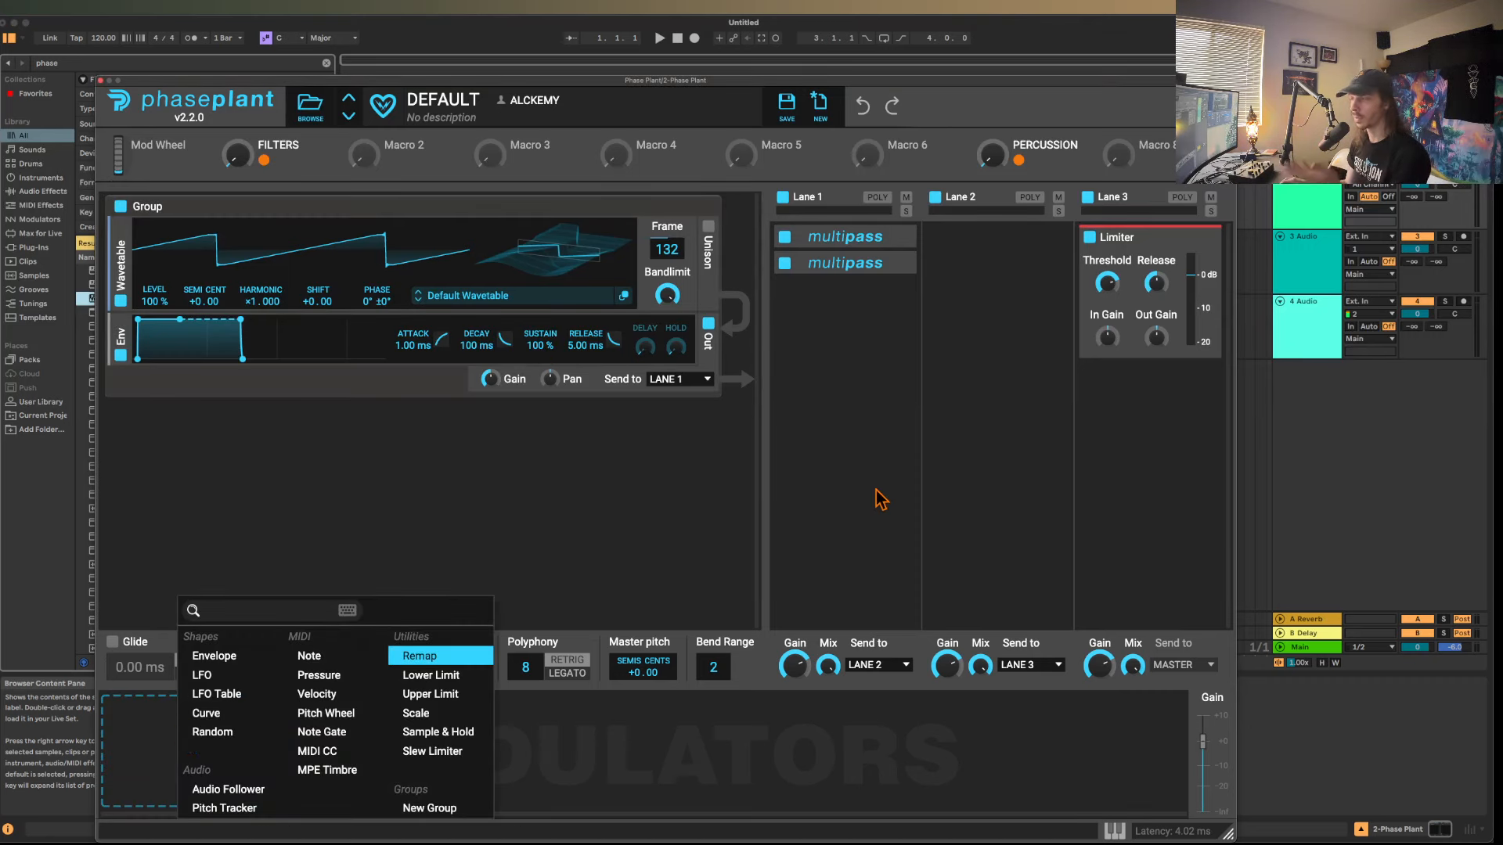
pyautogui.moveTo(317, 675)
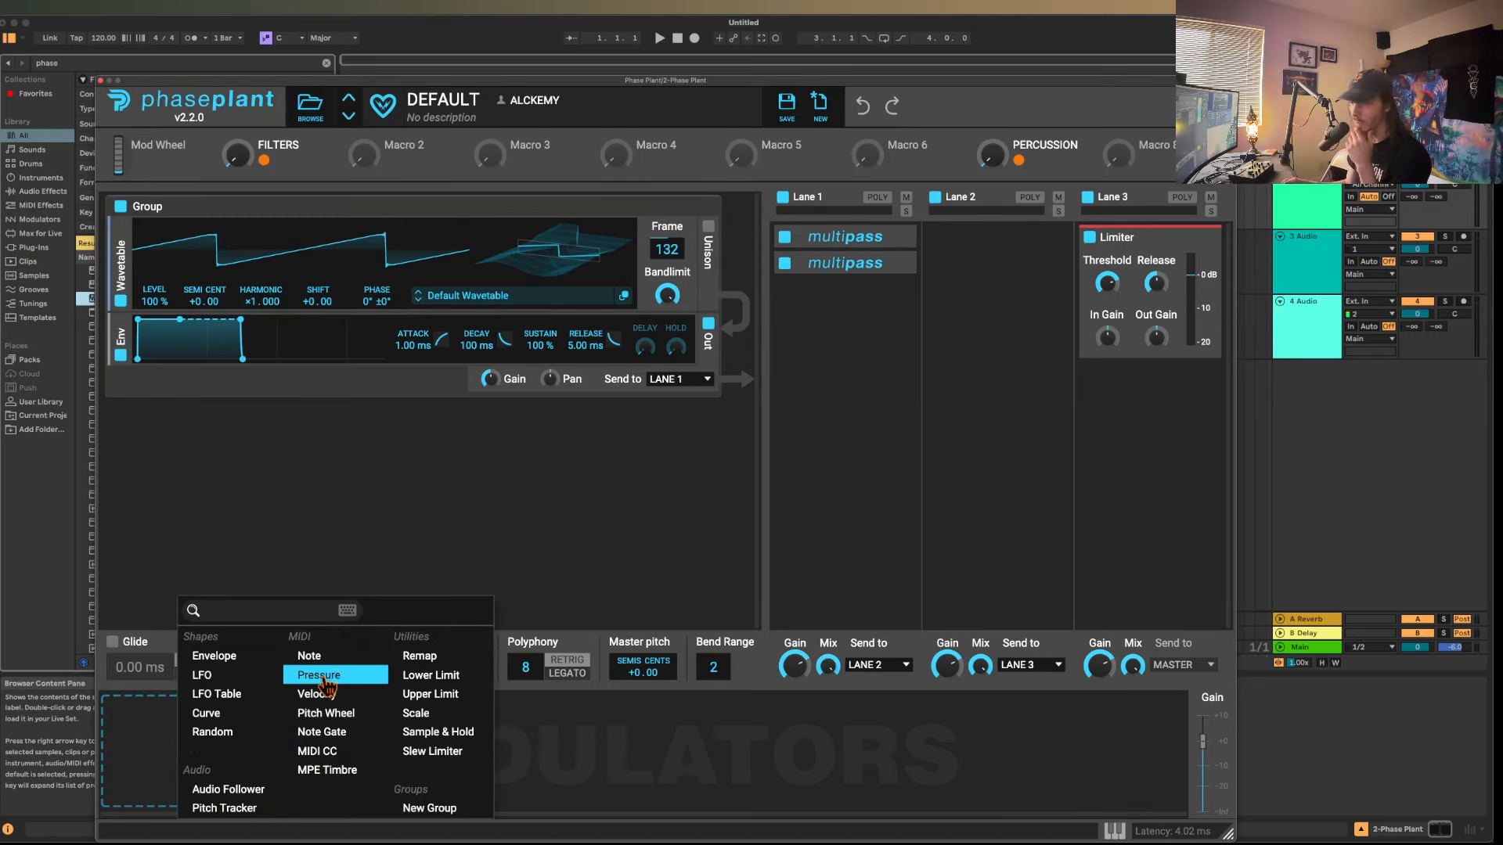
pyautogui.click(216, 694)
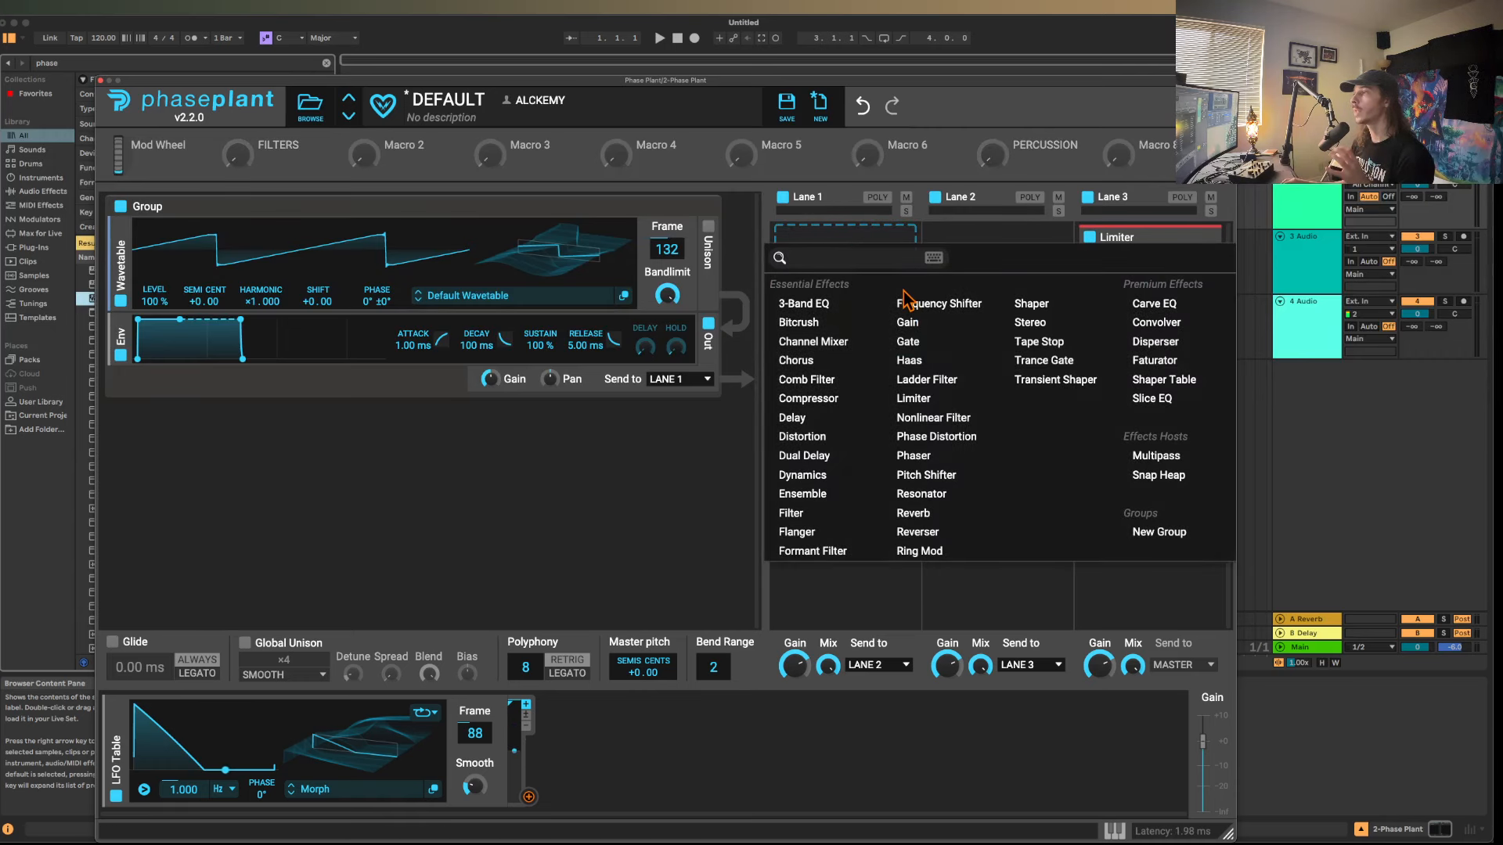
# Add a Slice EQ to Lane 1 and open its filter editor.
pyautogui.click(1150, 398)
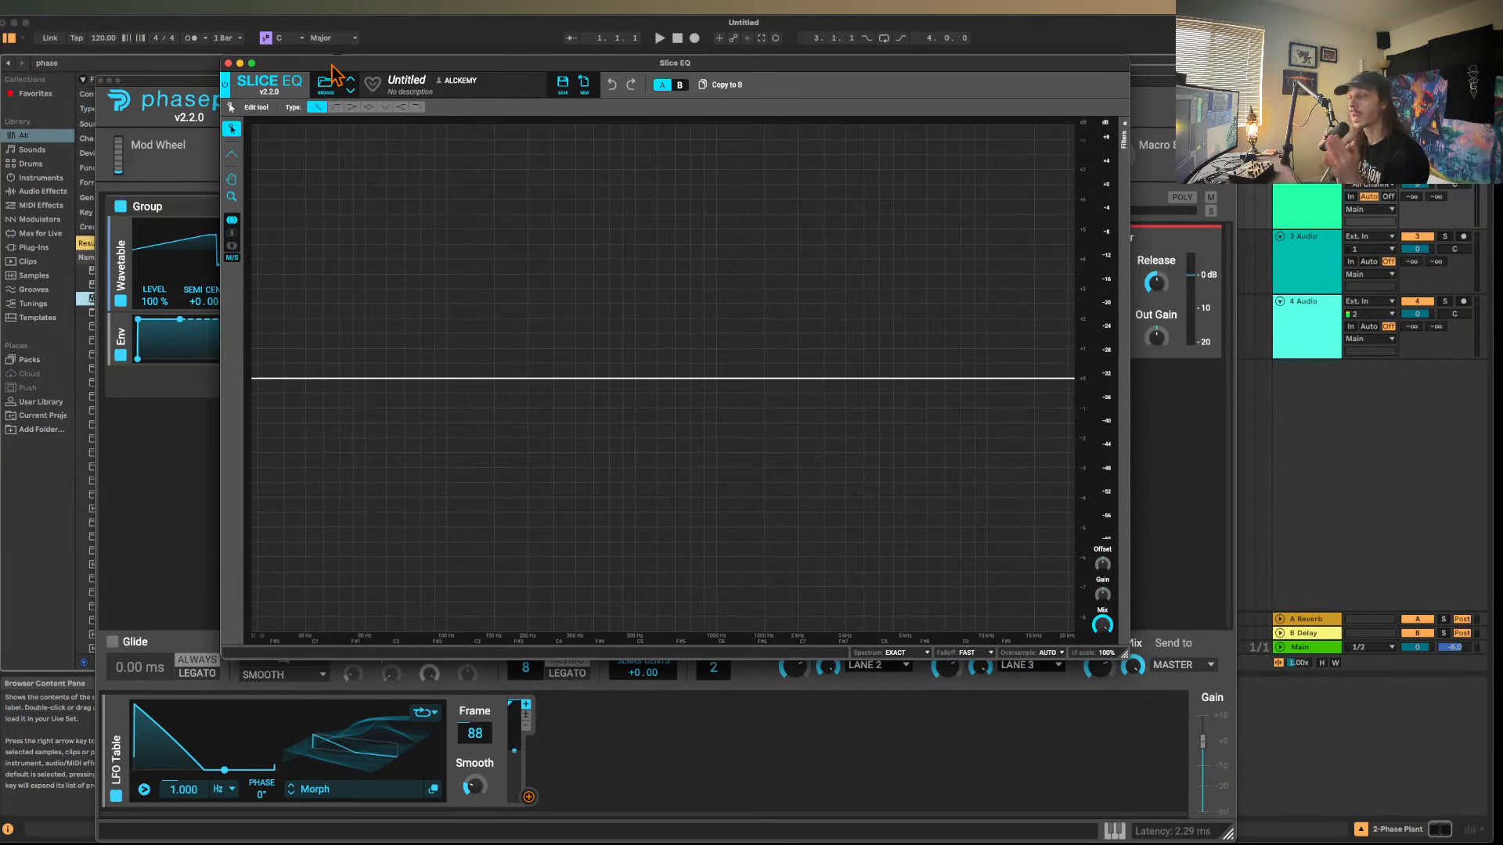
pyautogui.moveTo(530, 418)
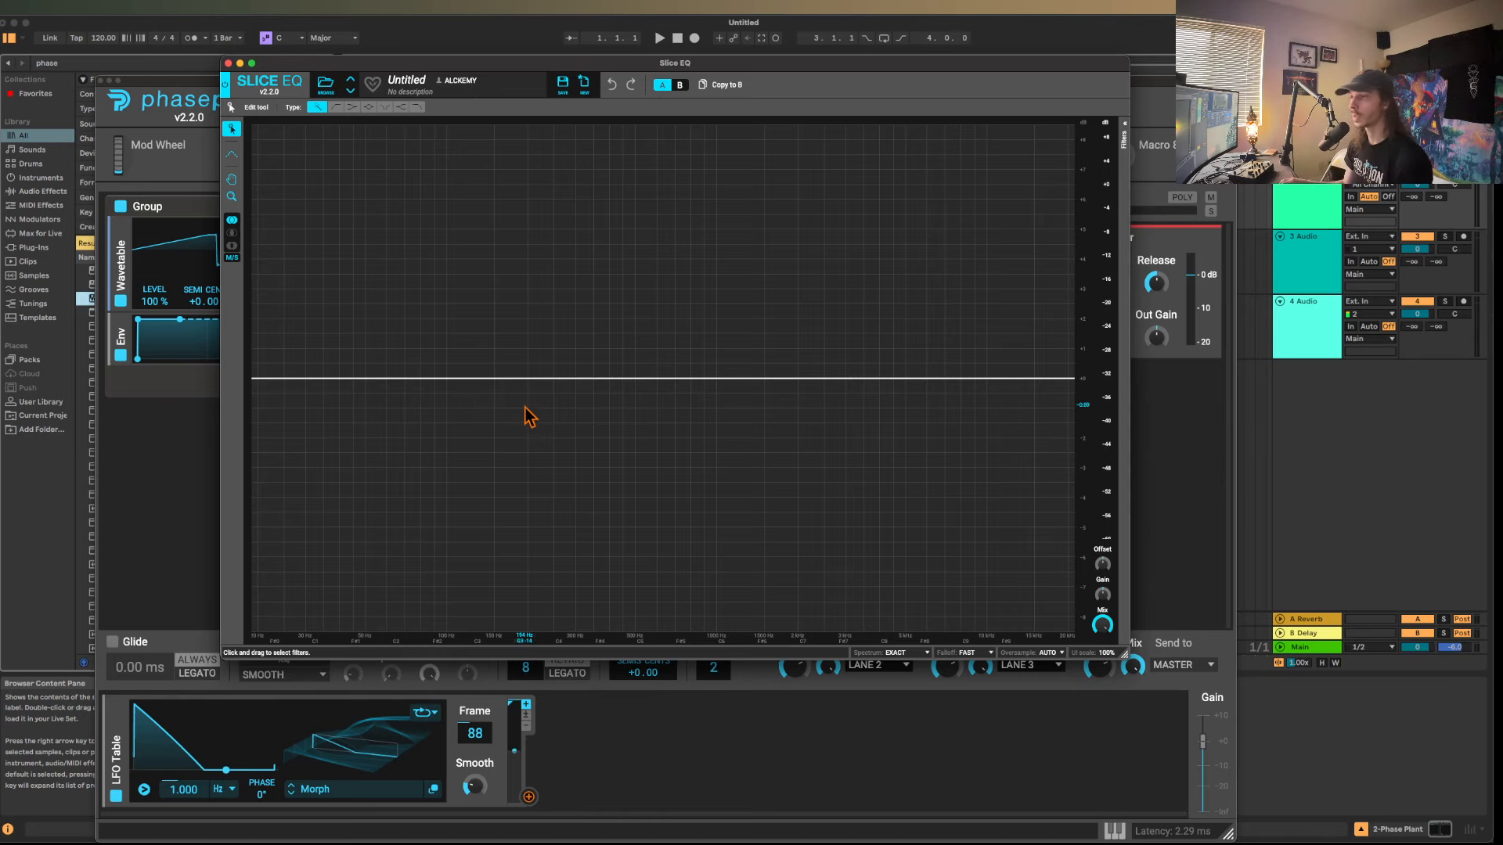
pyautogui.click(403, 133)
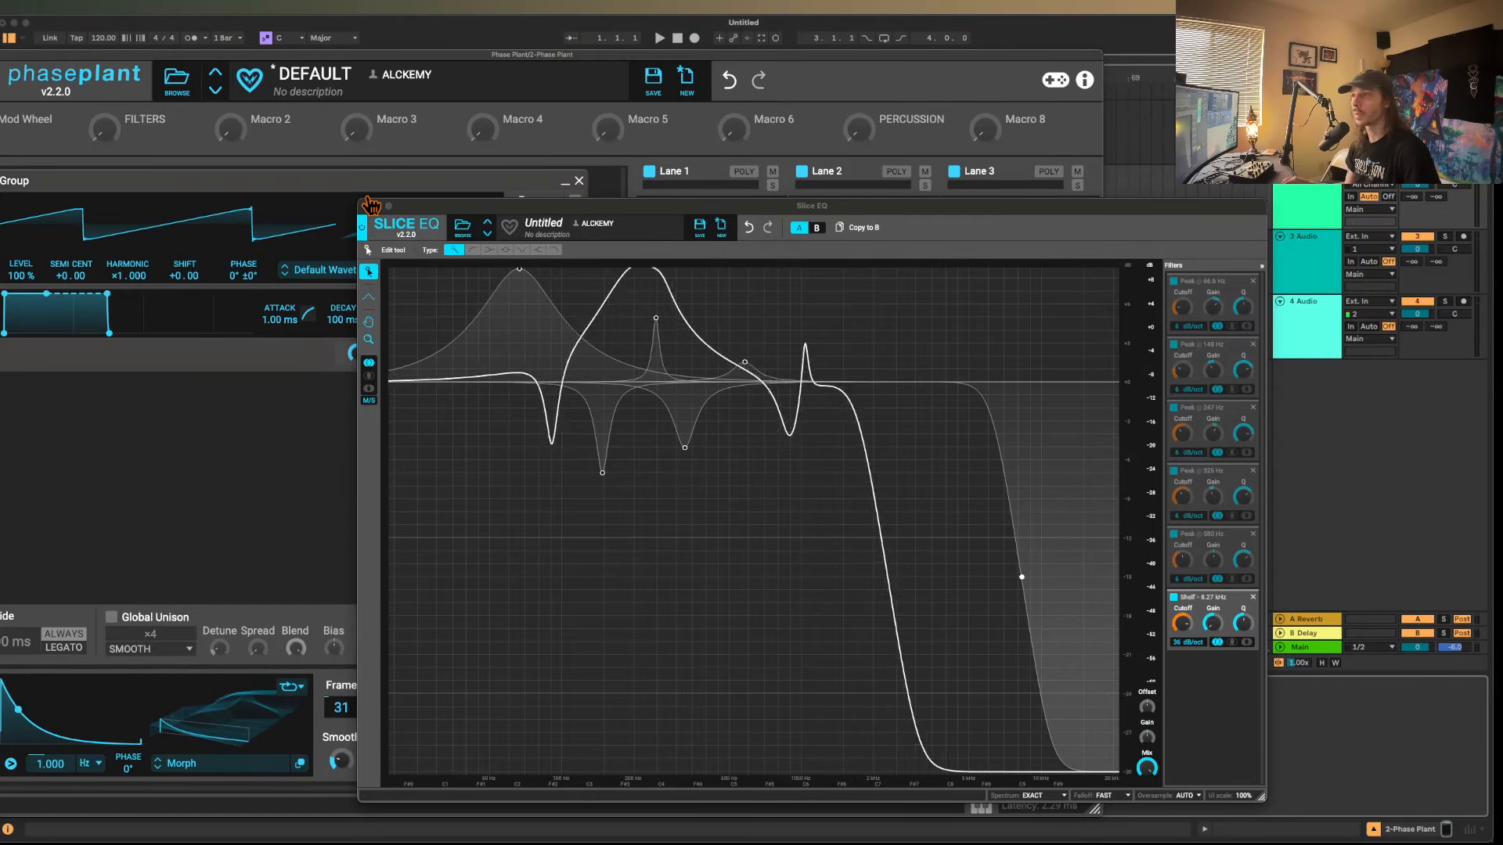
# Close the Slice EQ editor window, then reopen the Slice EQ filter editor.
pyautogui.click(578, 180)
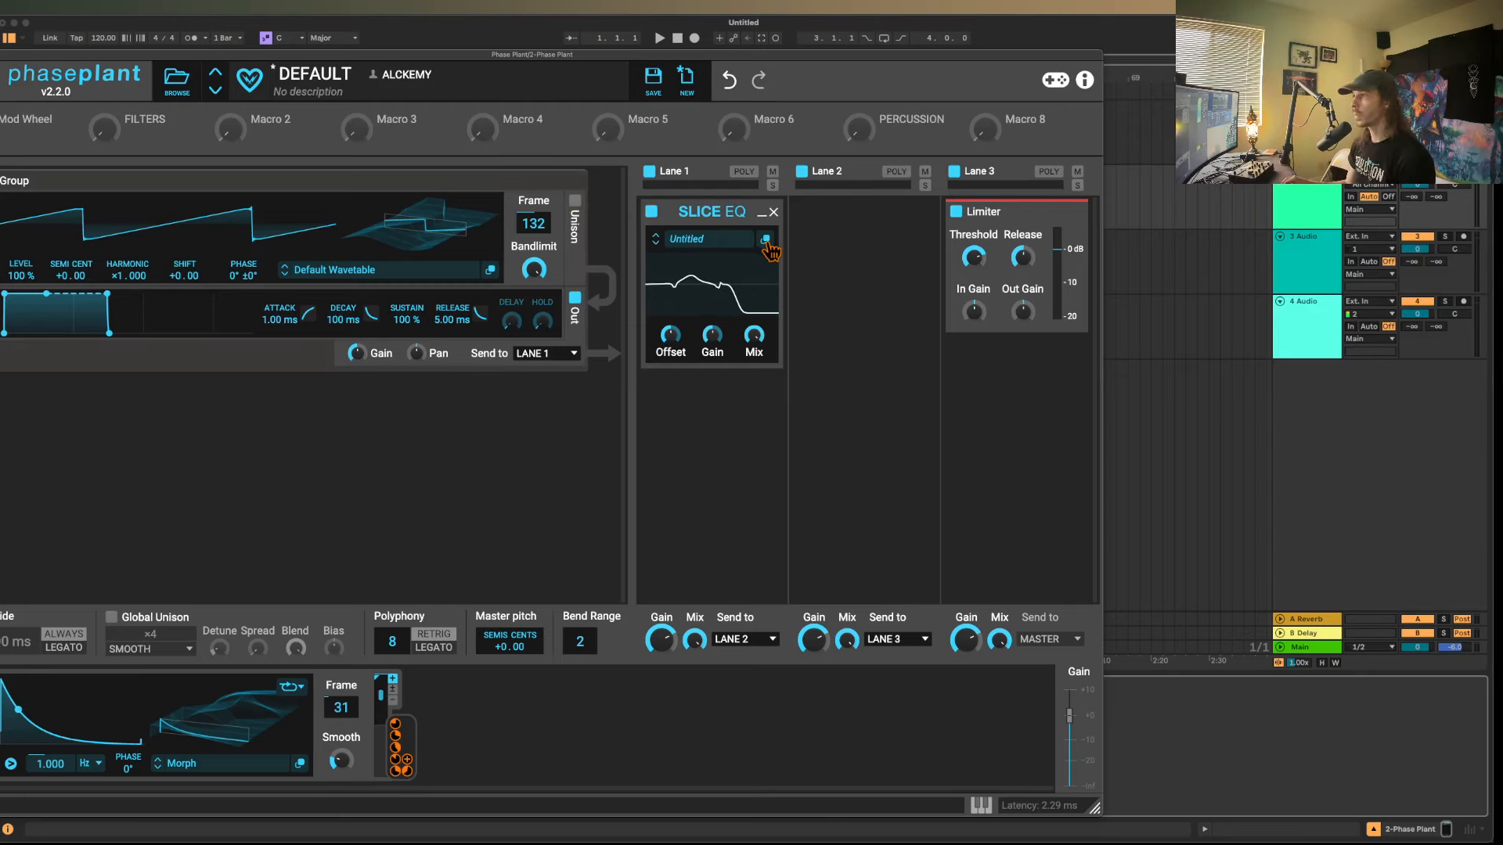
pyautogui.click(766, 239)
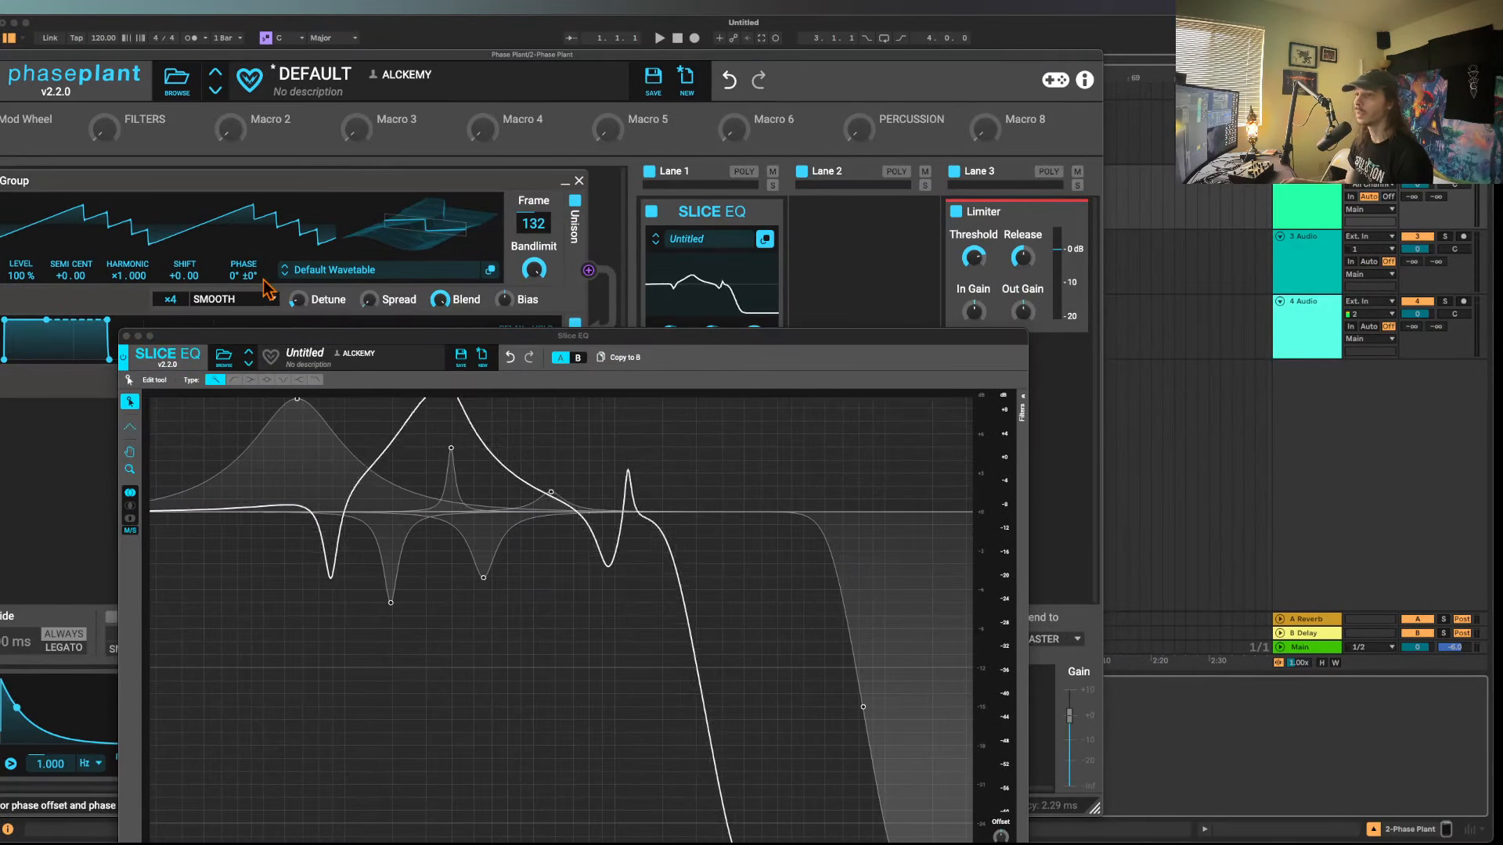
# Close the Slice EQ editor window.
pyautogui.click(170, 299)
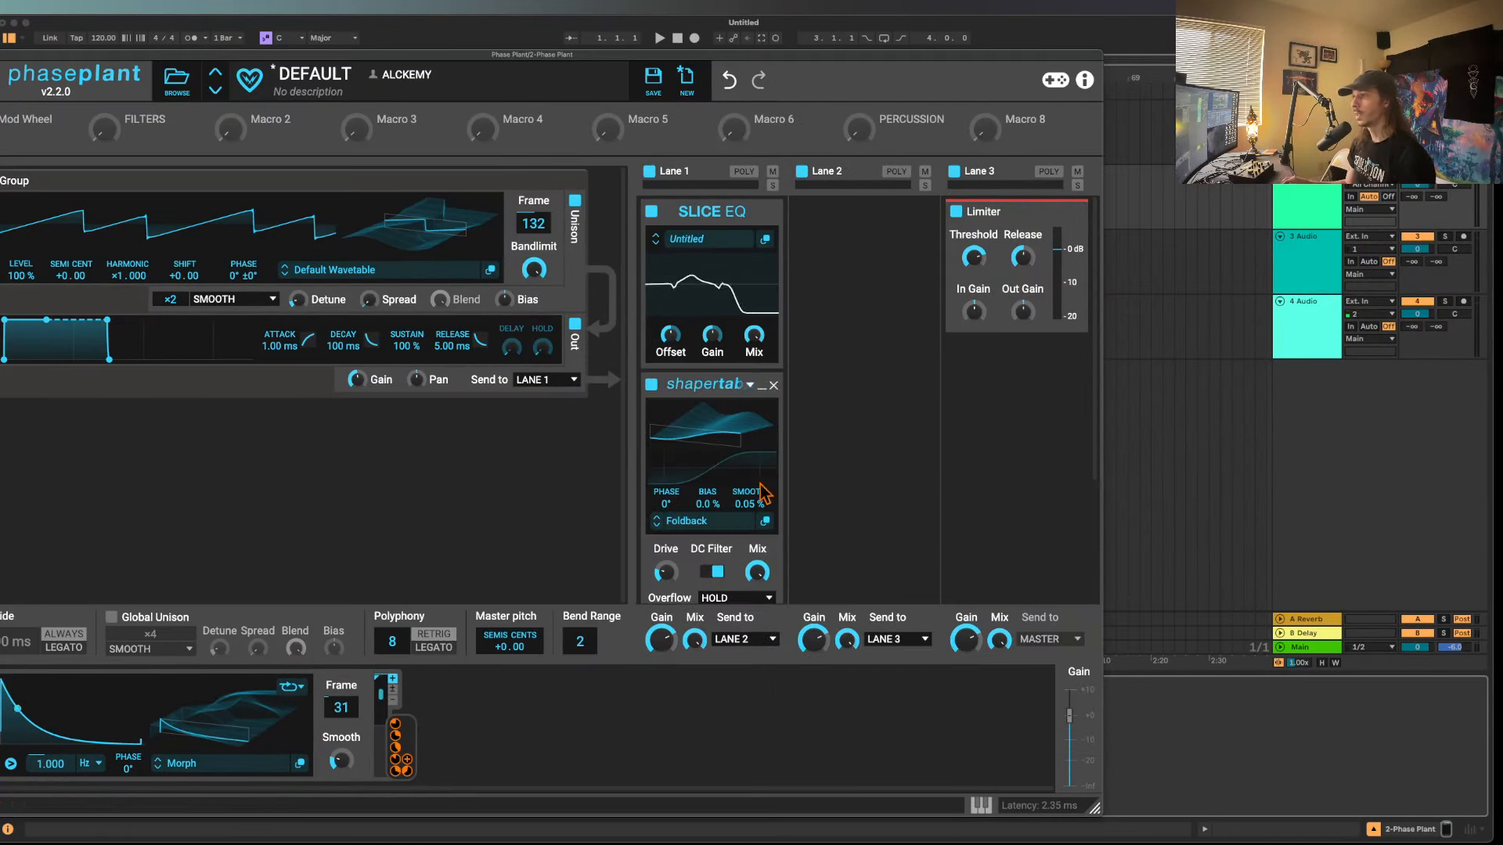
pyautogui.moveTo(734, 402)
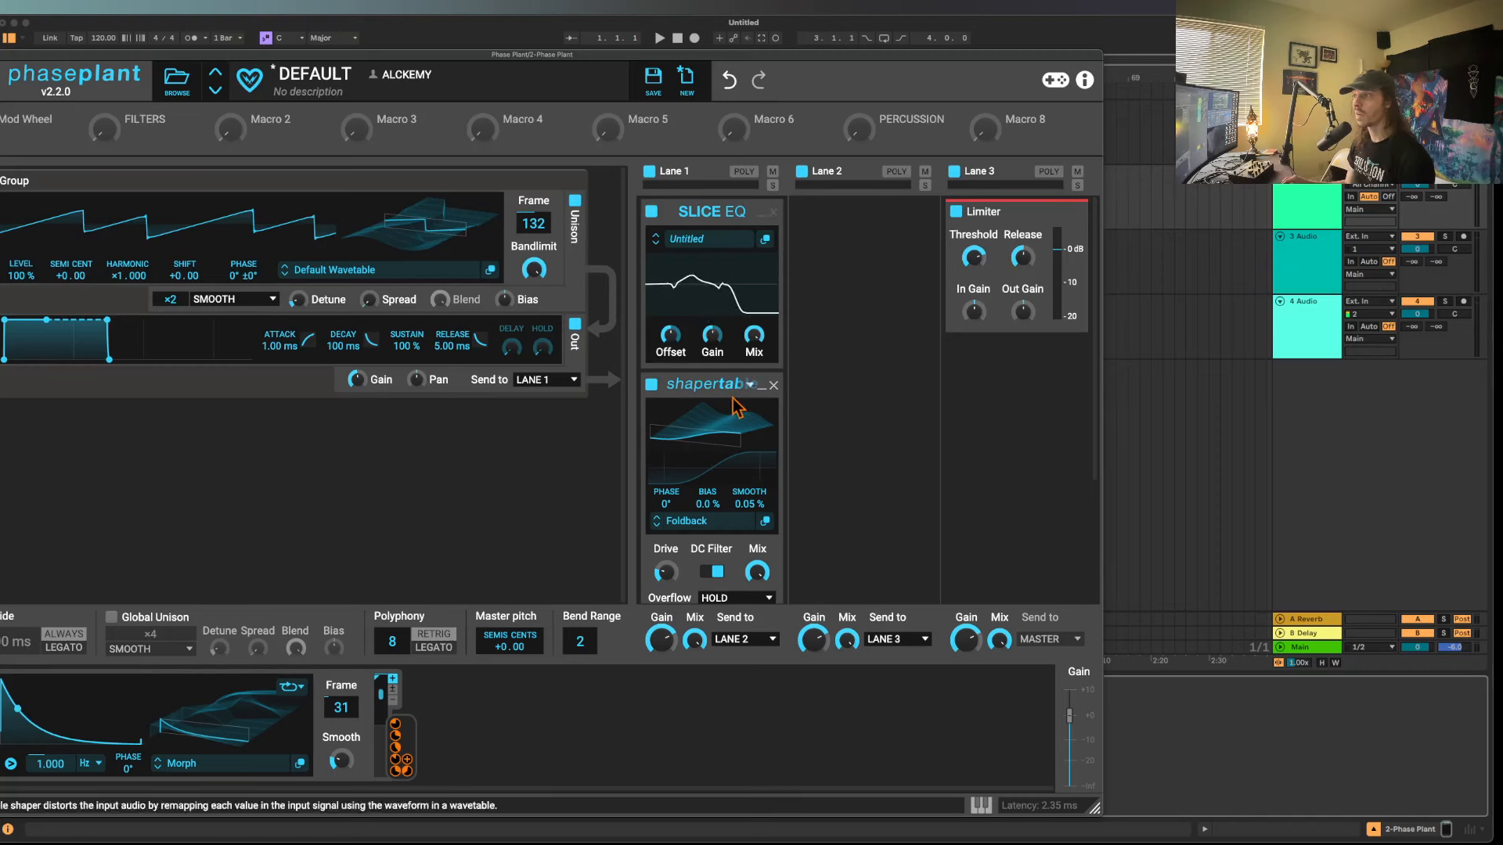
pyautogui.moveTo(279, 334)
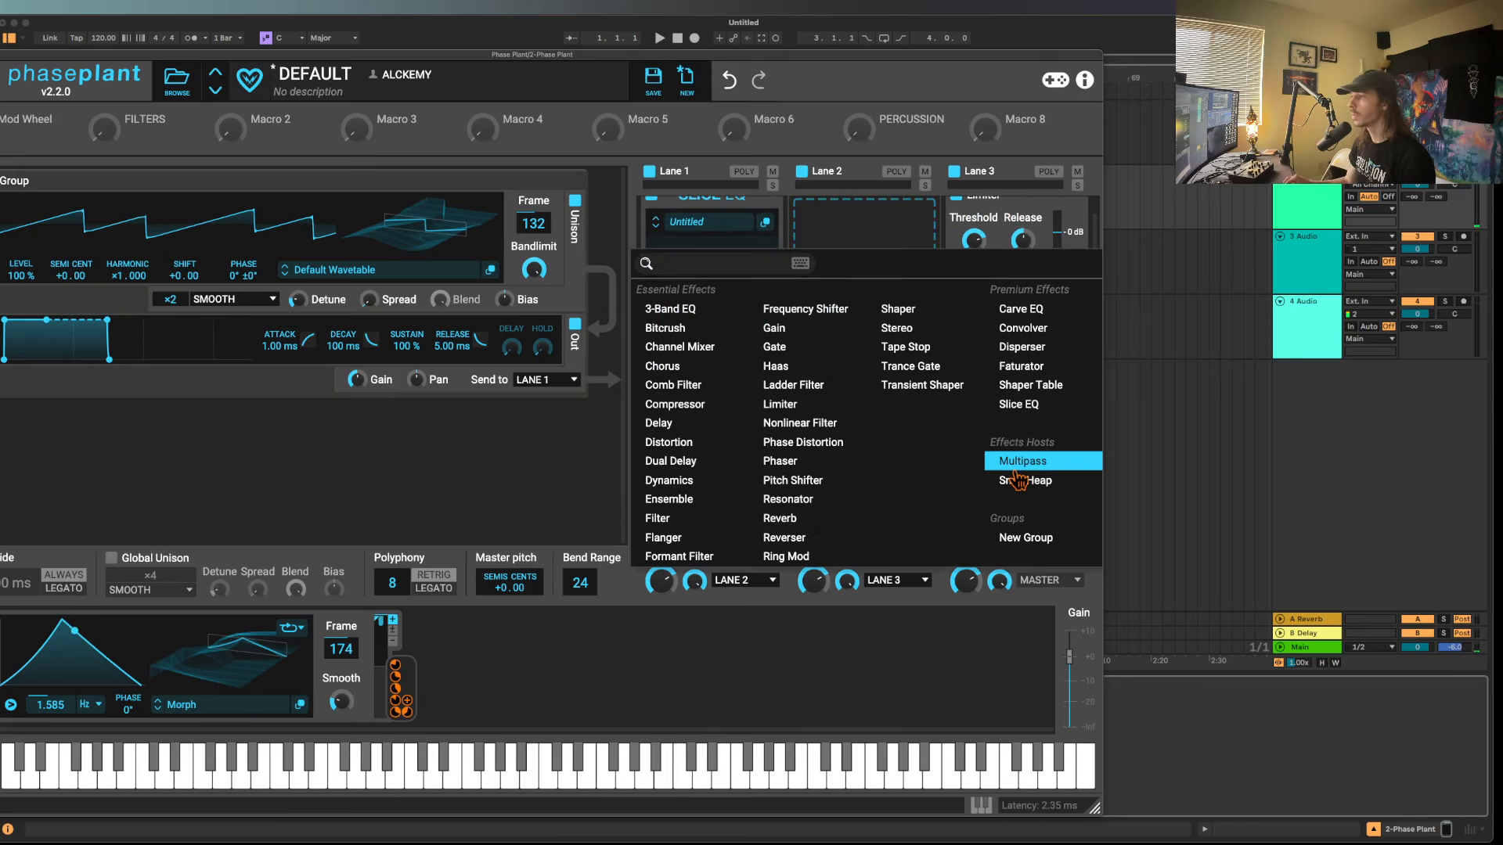
# Add a Multipass to Lane 2 and show its favourite presets.
pyautogui.click(1021, 461)
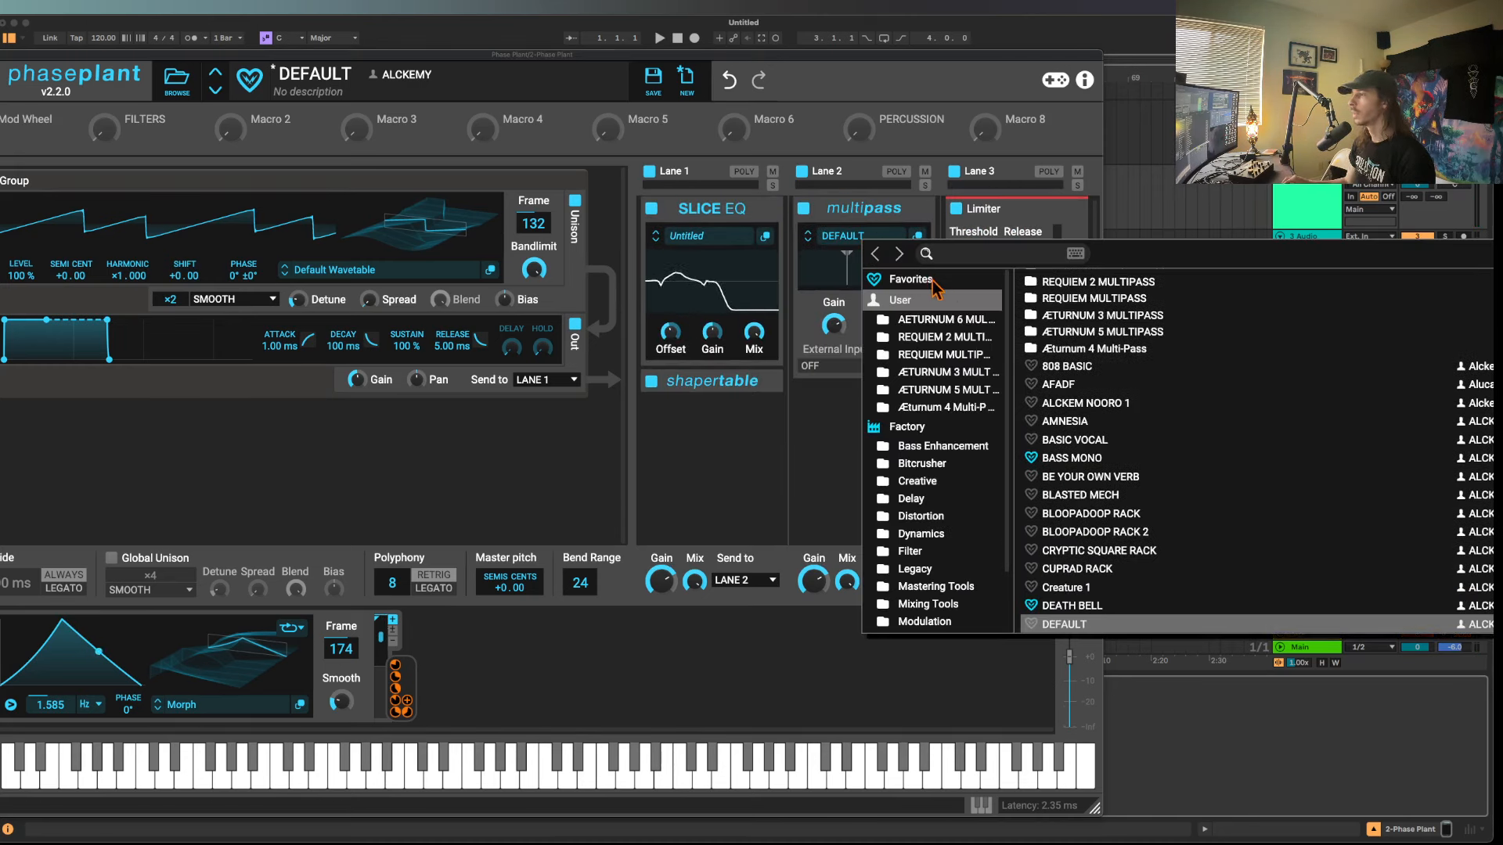
pyautogui.click(910, 279)
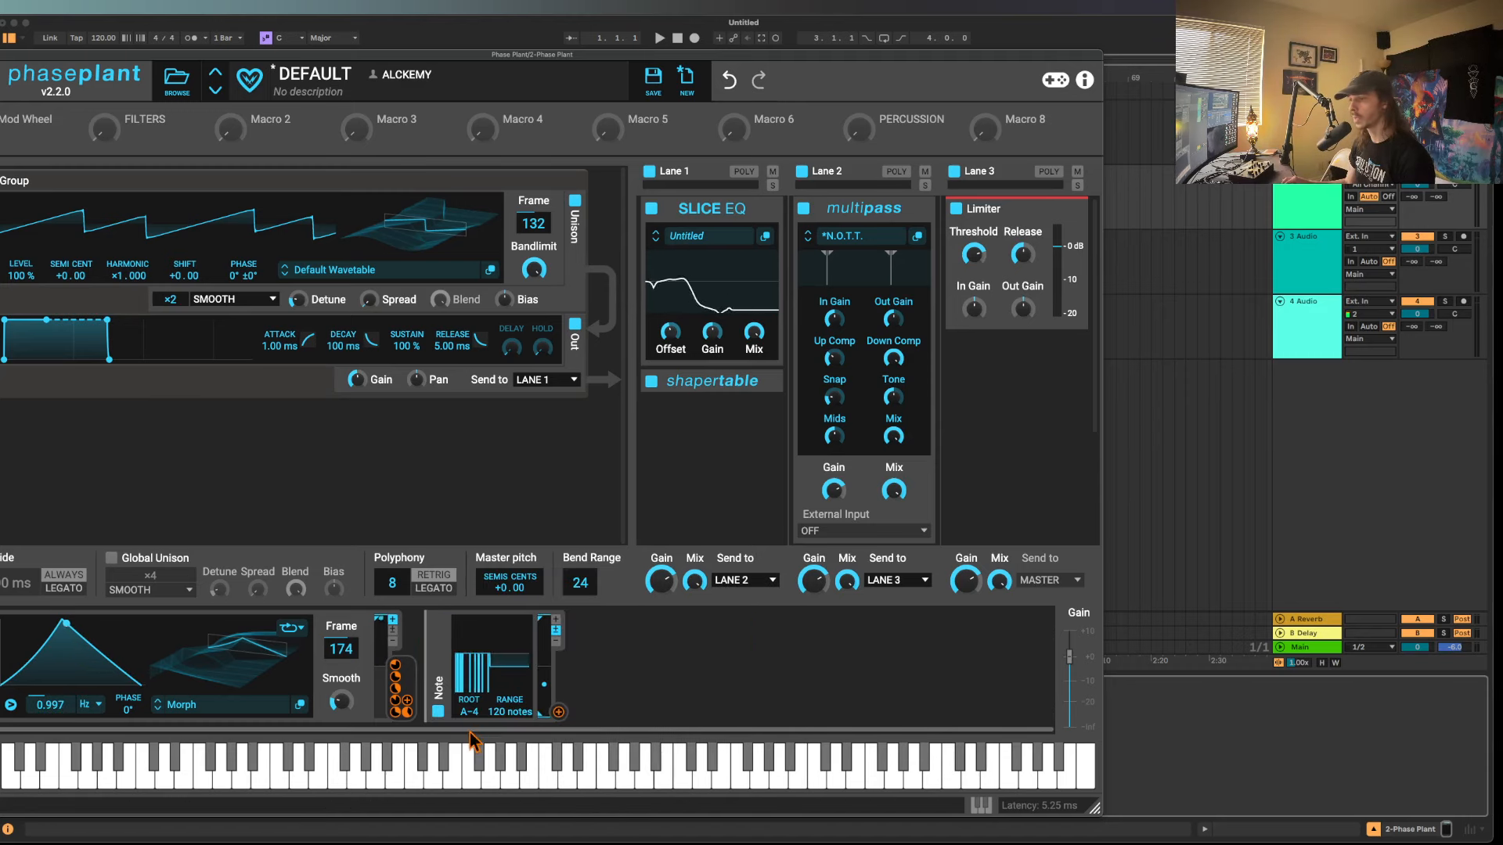
# Set the Note modulator's root and range, then load TRASH PANDA from User tables into the shaper.
pyautogui.rightClick(469, 698)
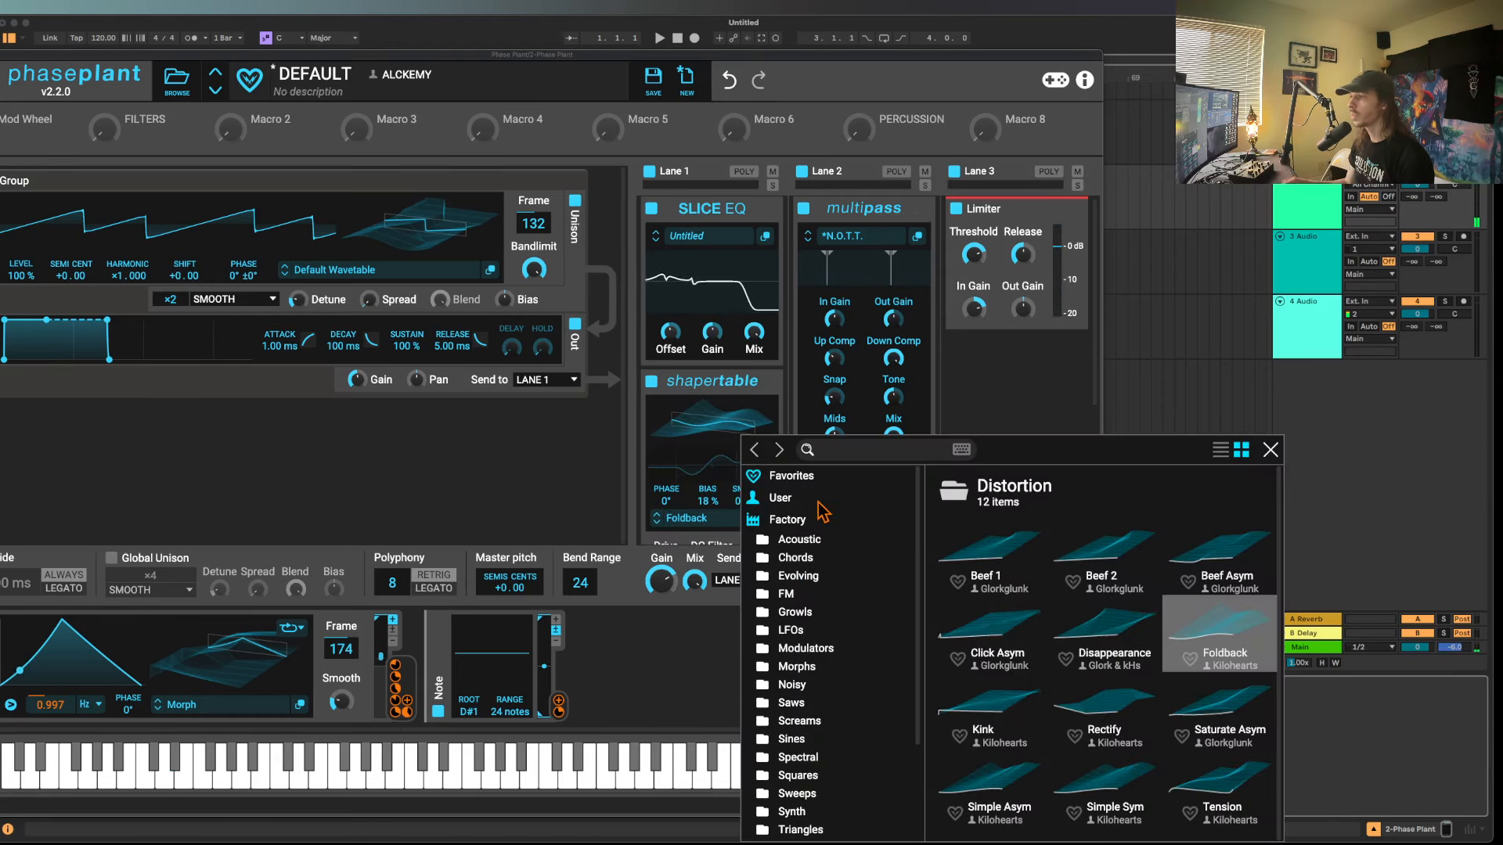
pyautogui.click(780, 498)
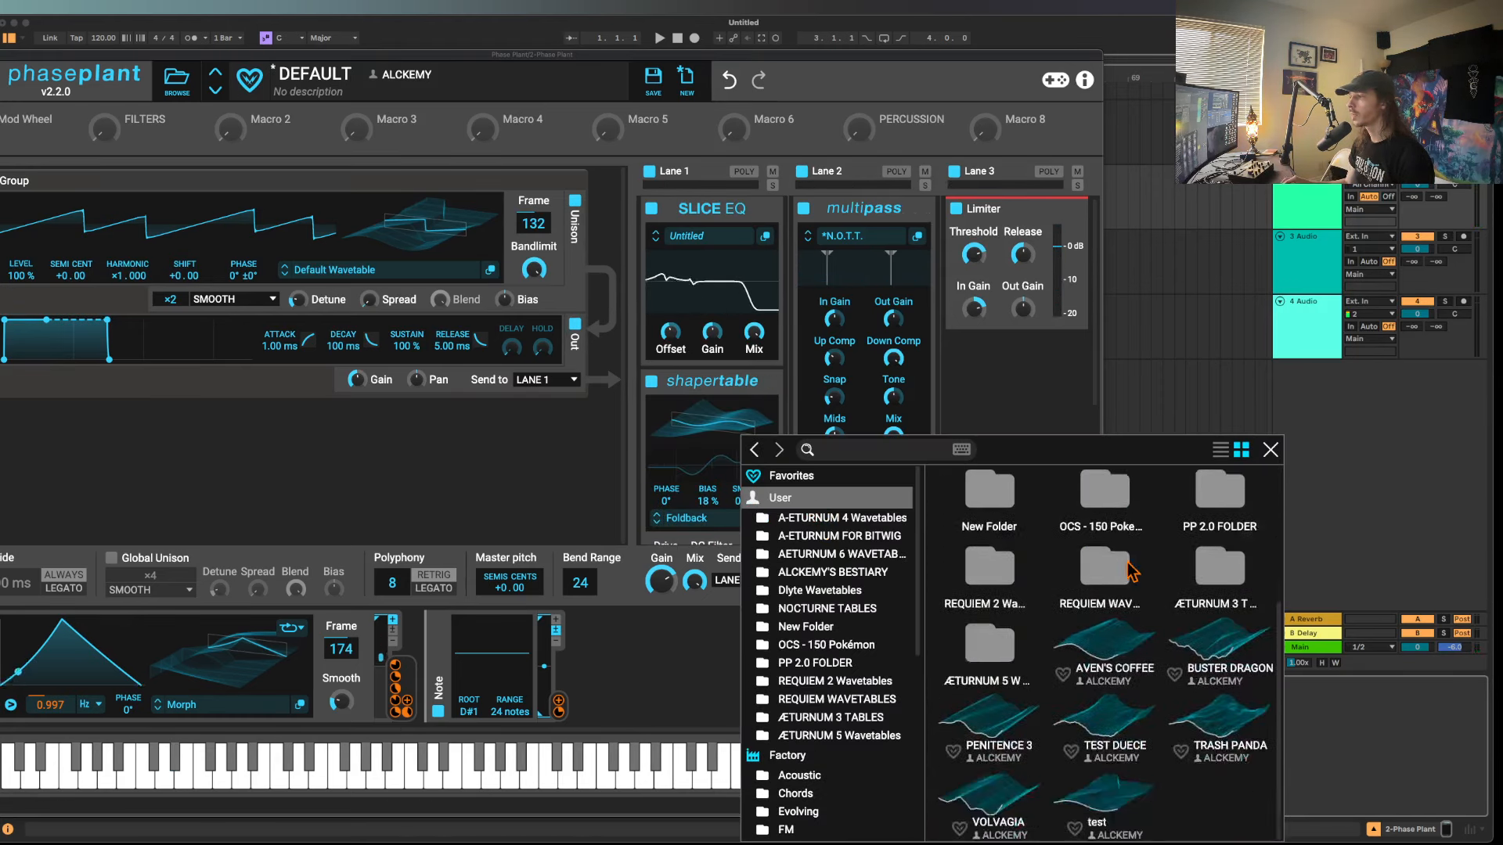
pyautogui.click(1271, 449)
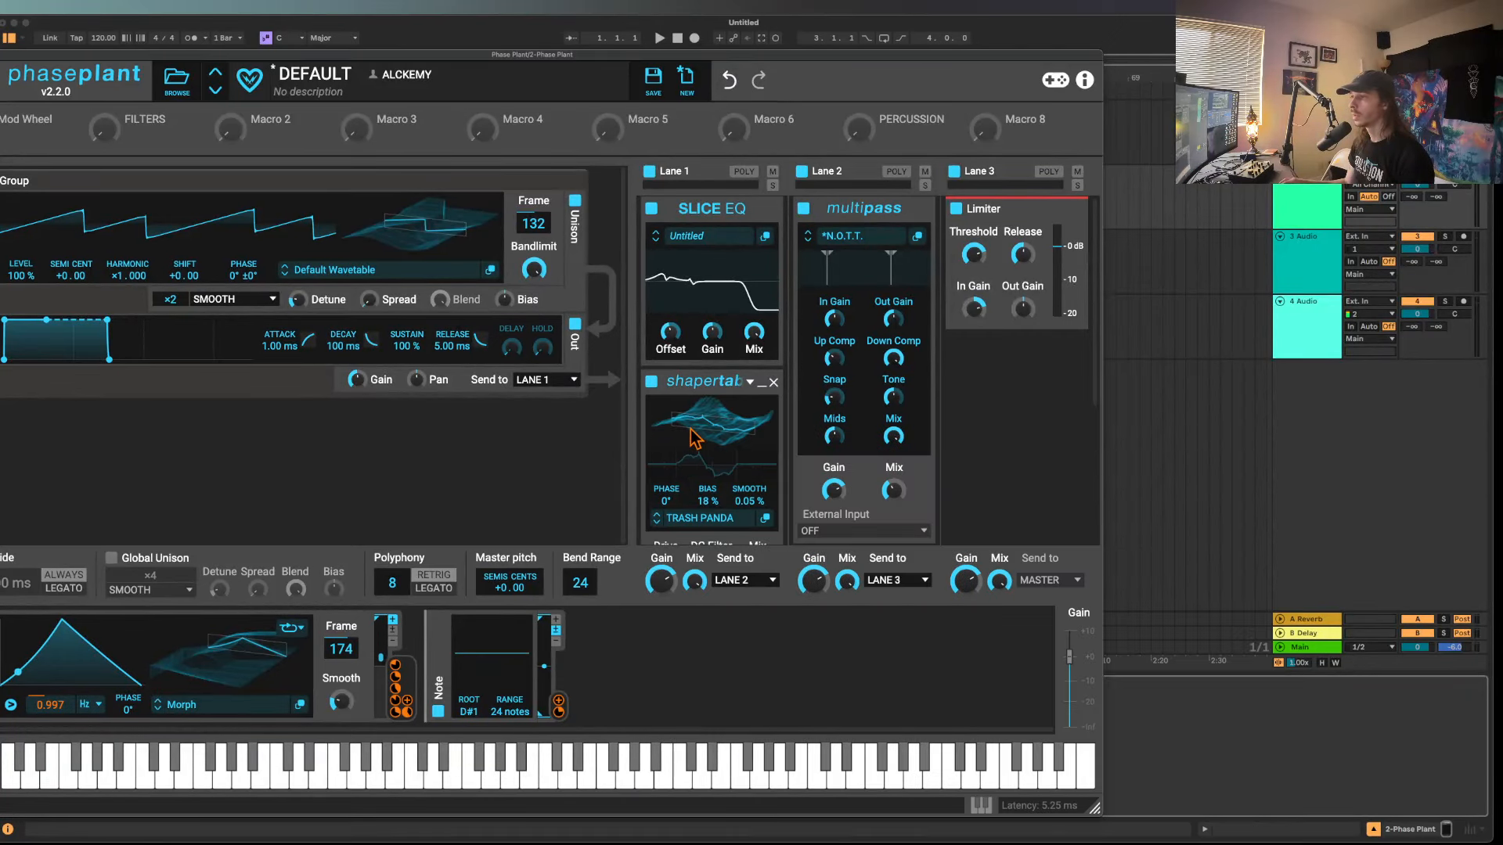